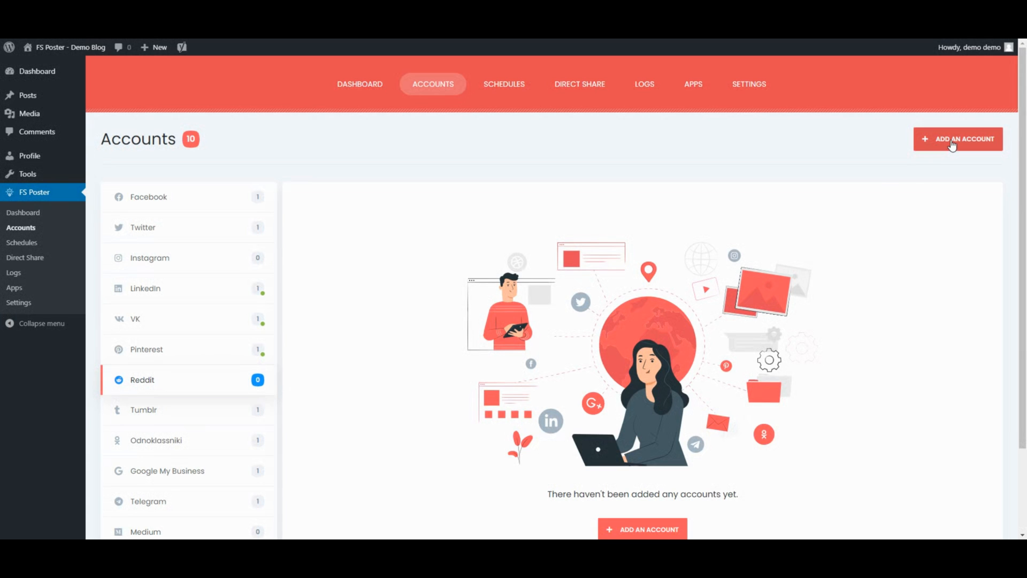
# - Add a new Reddit account to FS Poster by allowing access in Reddit's permission popup
pyautogui.click(959, 139)
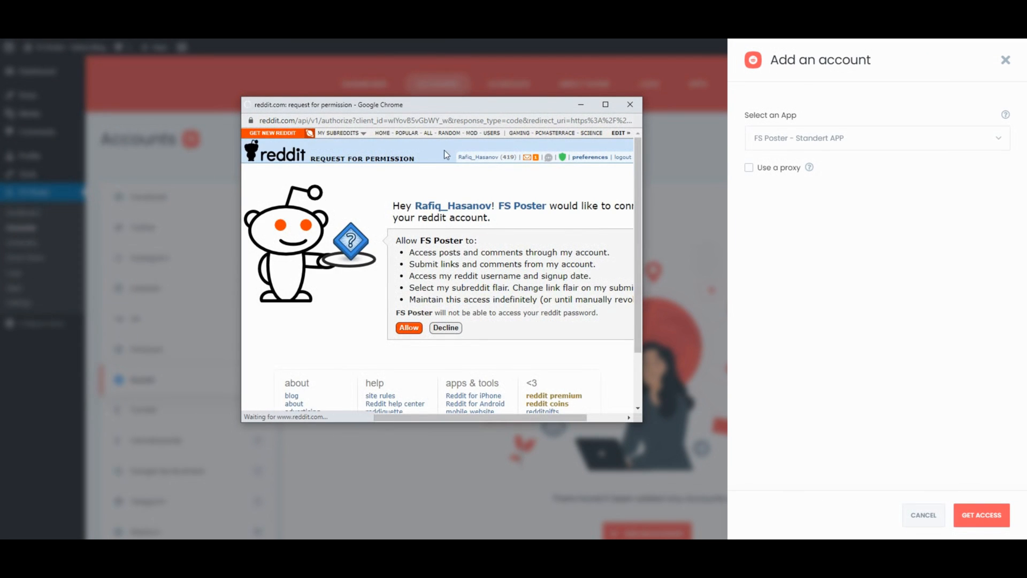
pyautogui.click(409, 328)
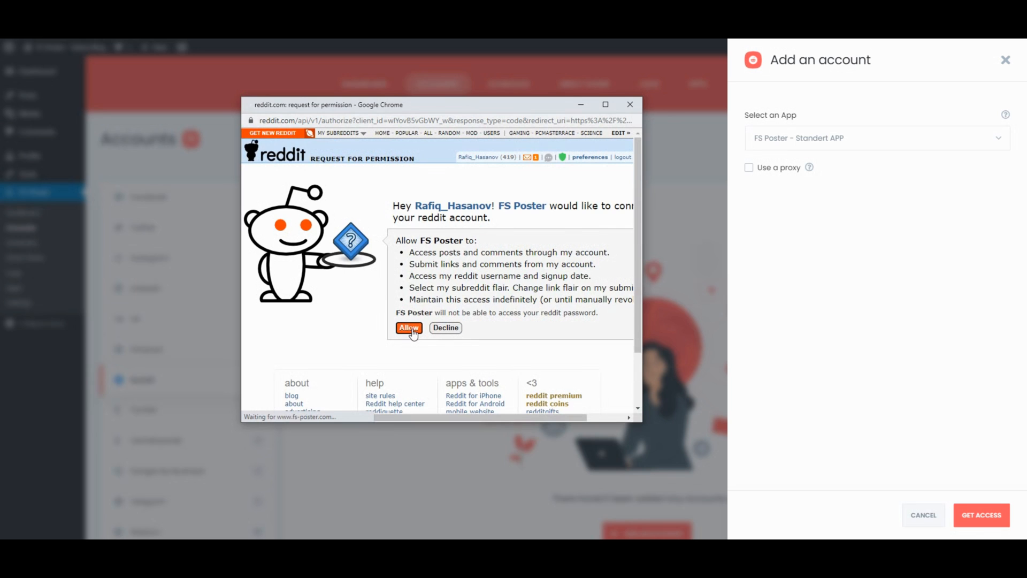
pyautogui.click(409, 327)
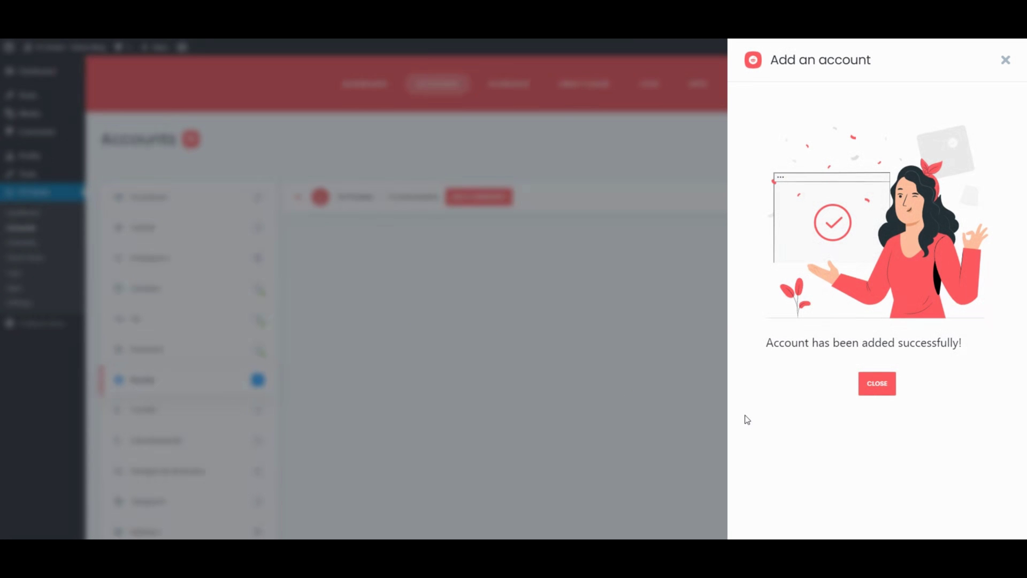
# - Add the FsPosterSubreddit subreddit with Custom Flair to the Reddit account
pyautogui.click(877, 383)
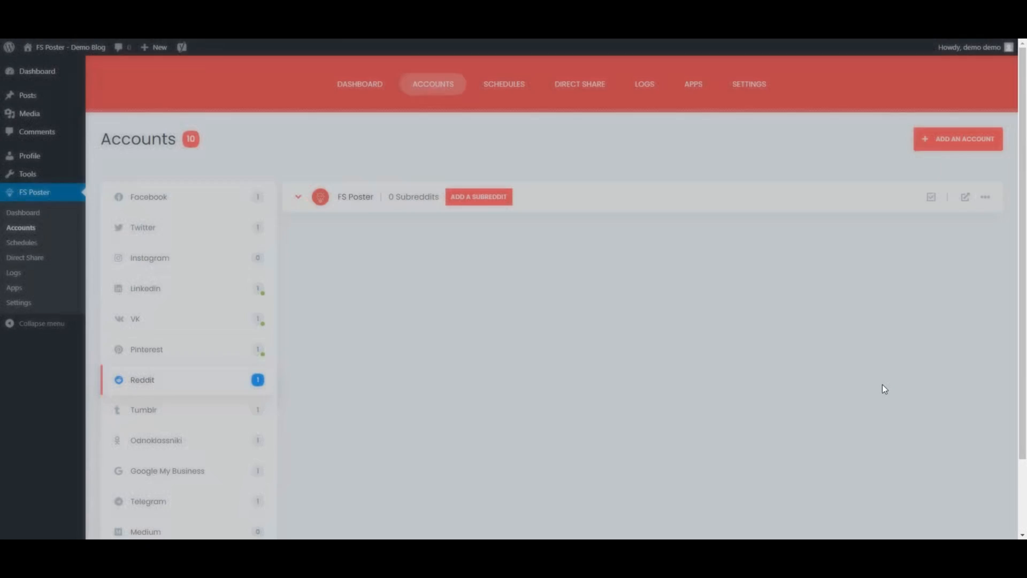
pyautogui.click(479, 196)
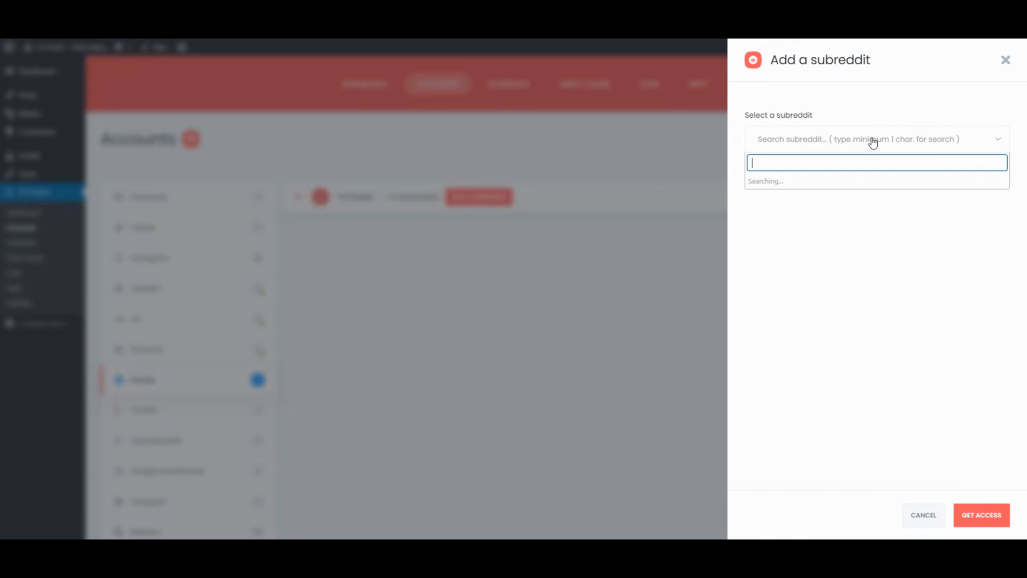
pyautogui.write('fs')
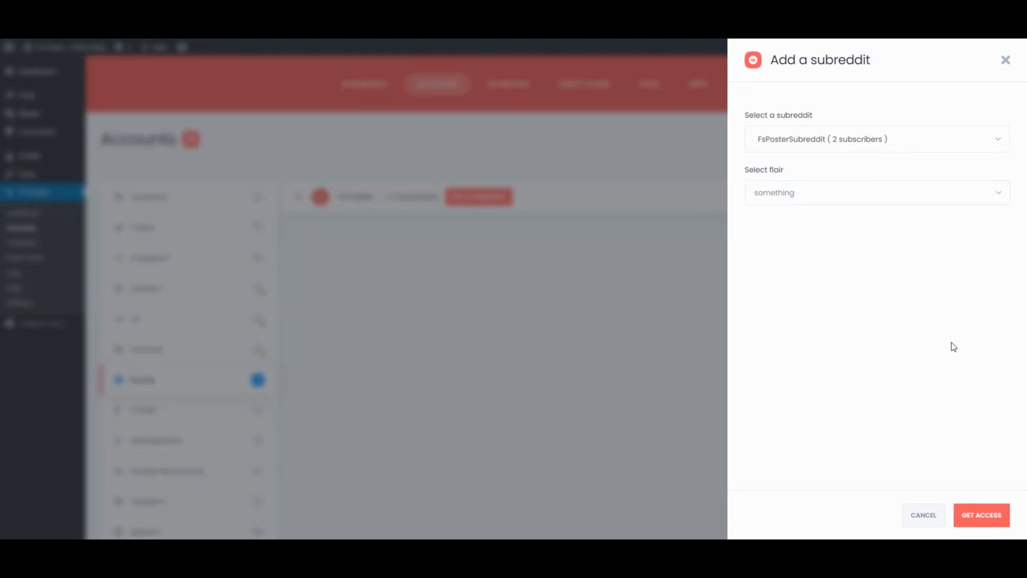
pyautogui.click(877, 192)
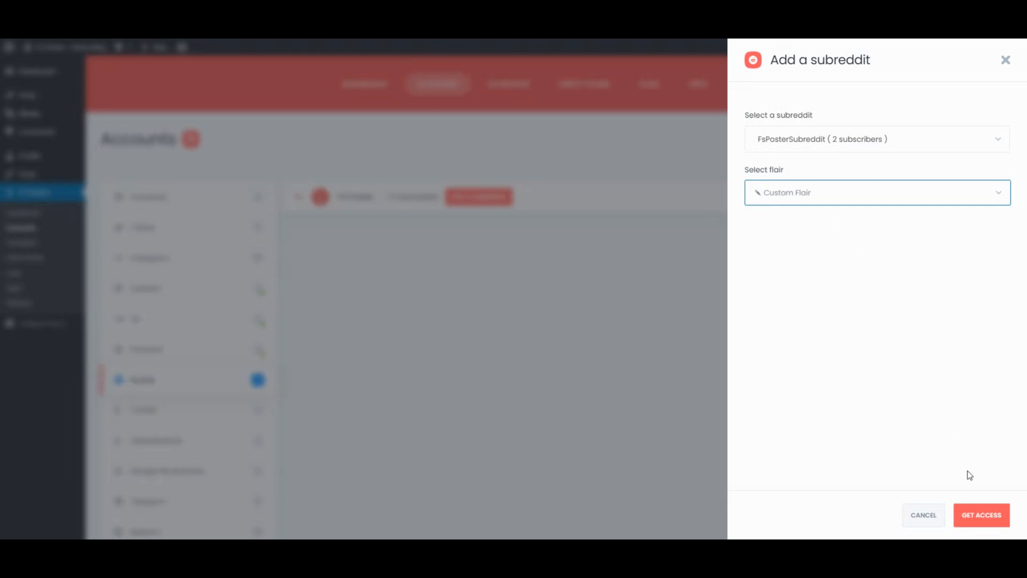
pyautogui.click(981, 515)
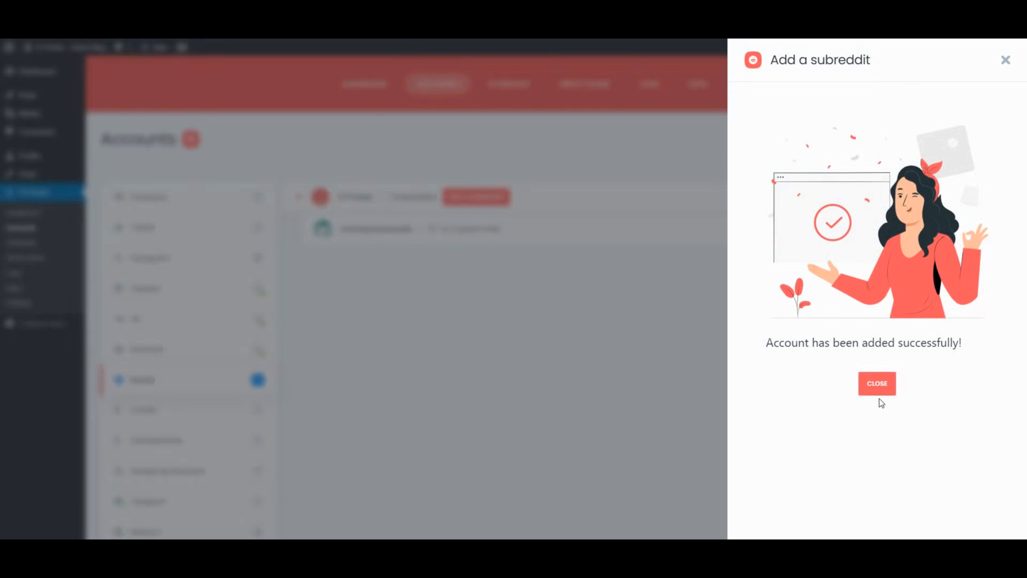
pyautogui.click(877, 384)
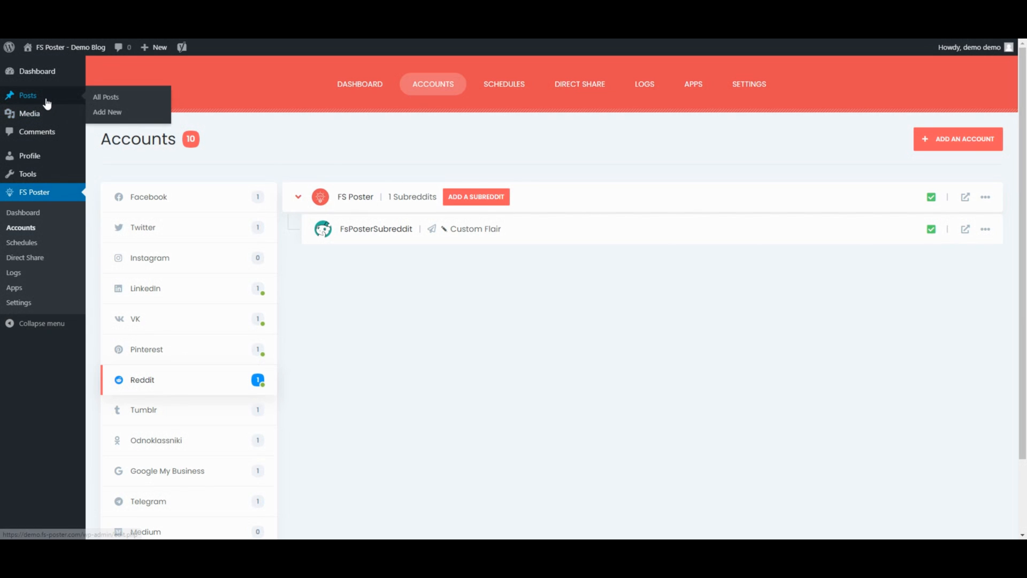
pyautogui.moveTo(444, 277)
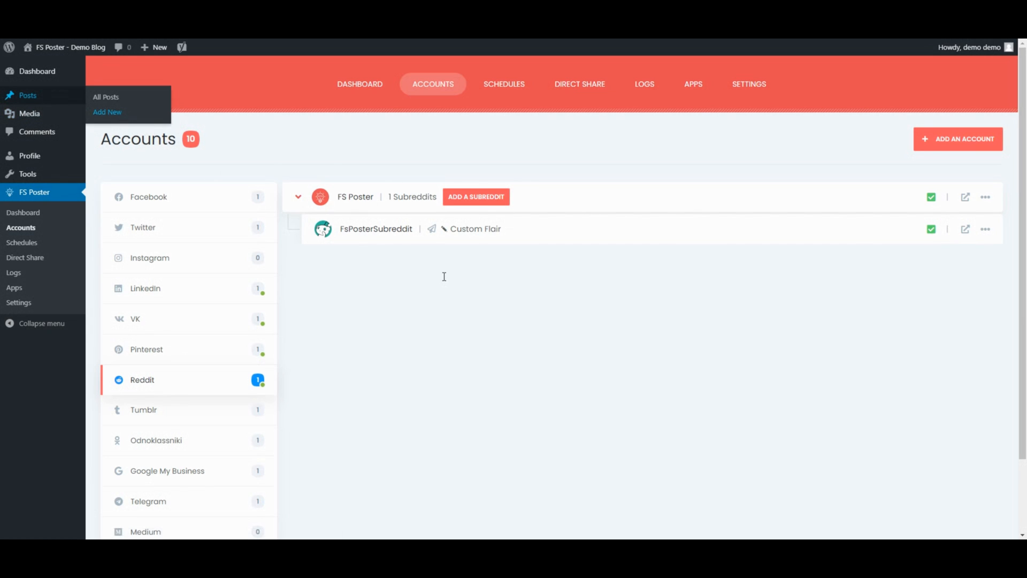
# - Start a new post titled 'How To Post To Reddit From WordPress Automatically' with body text
pyautogui.click(107, 112)
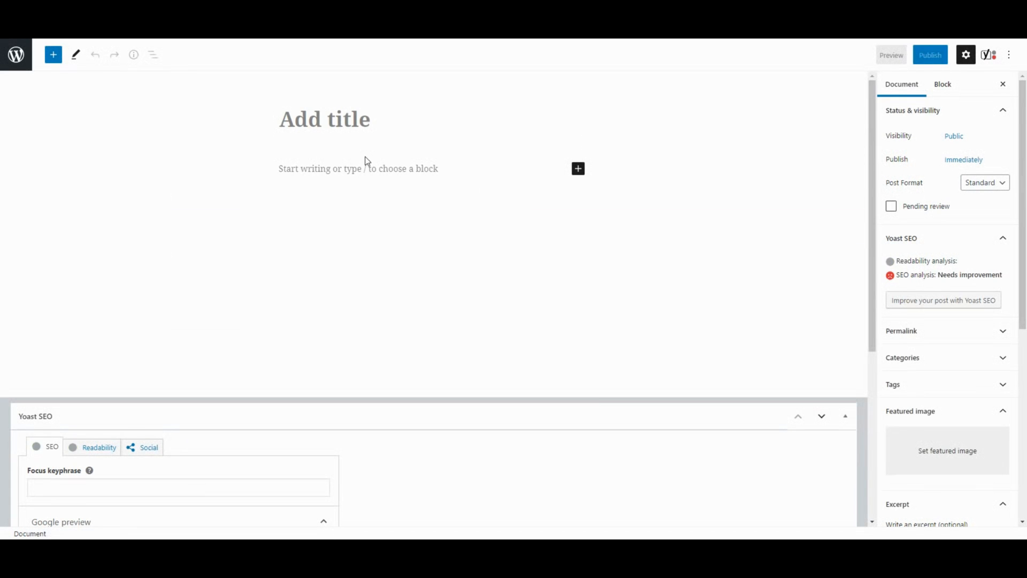
pyautogui.write('How To Post To Reddit From WordPress Automatically')
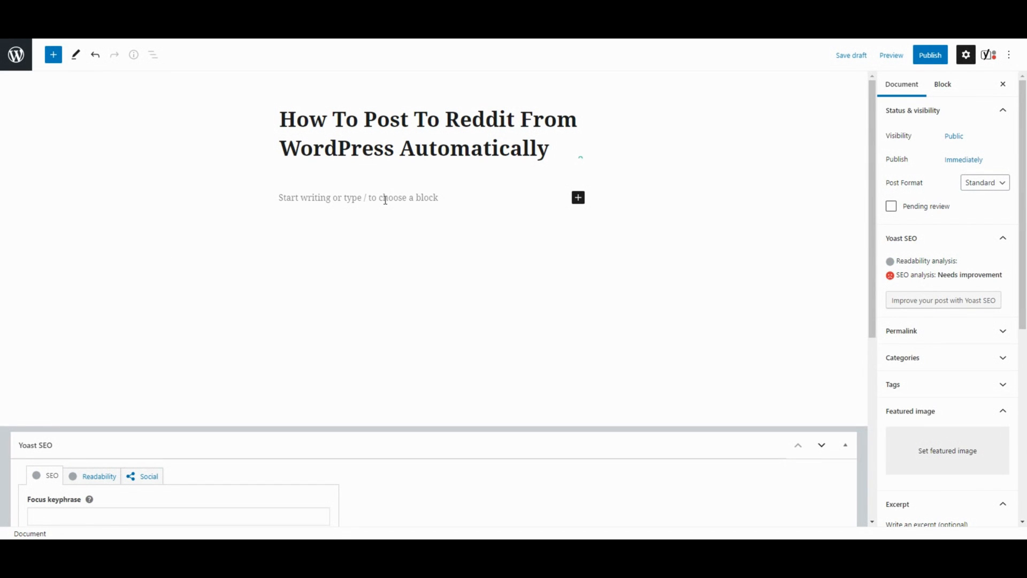
pyautogui.write('My new post!')
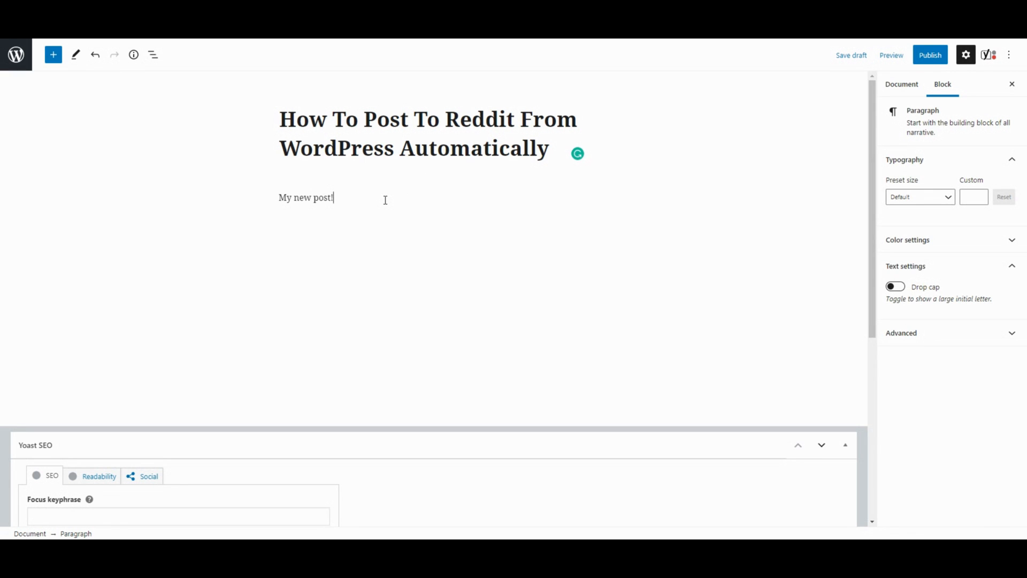
pyautogui.click(311, 198)
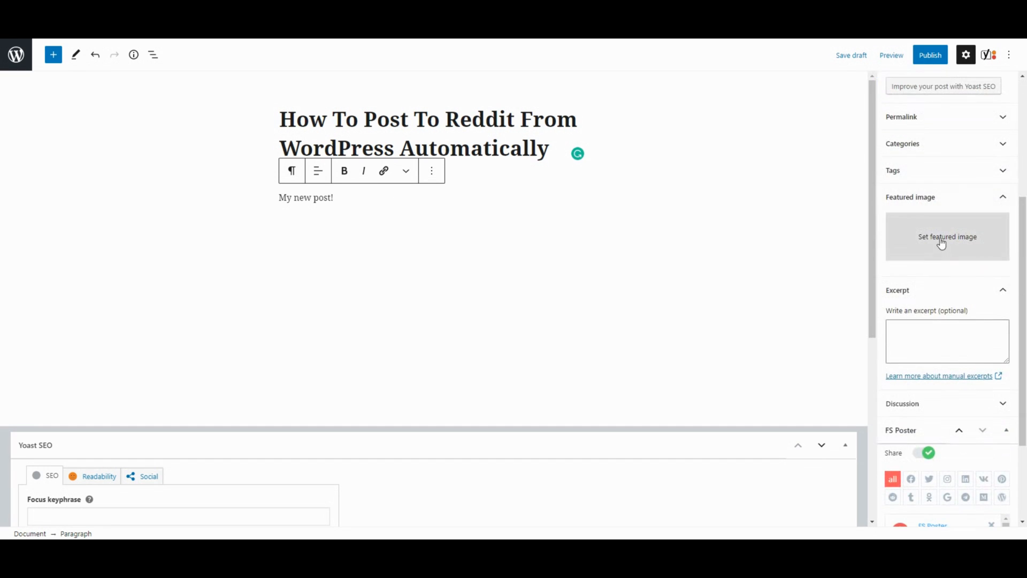
pyautogui.click(947, 236)
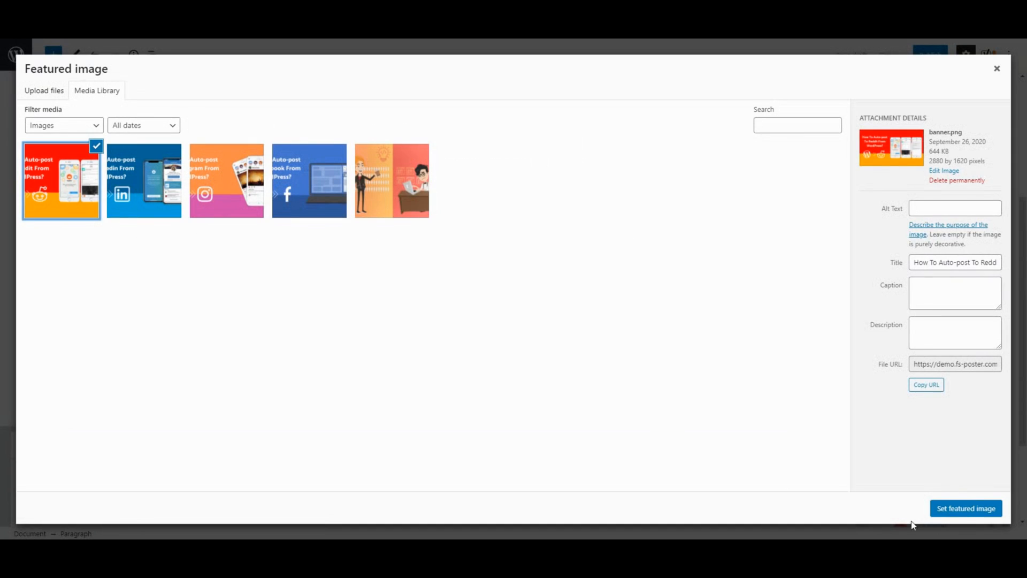
# - Set the Reddit banner as featured image, add the Reddit account, and publish
pyautogui.click(965, 508)
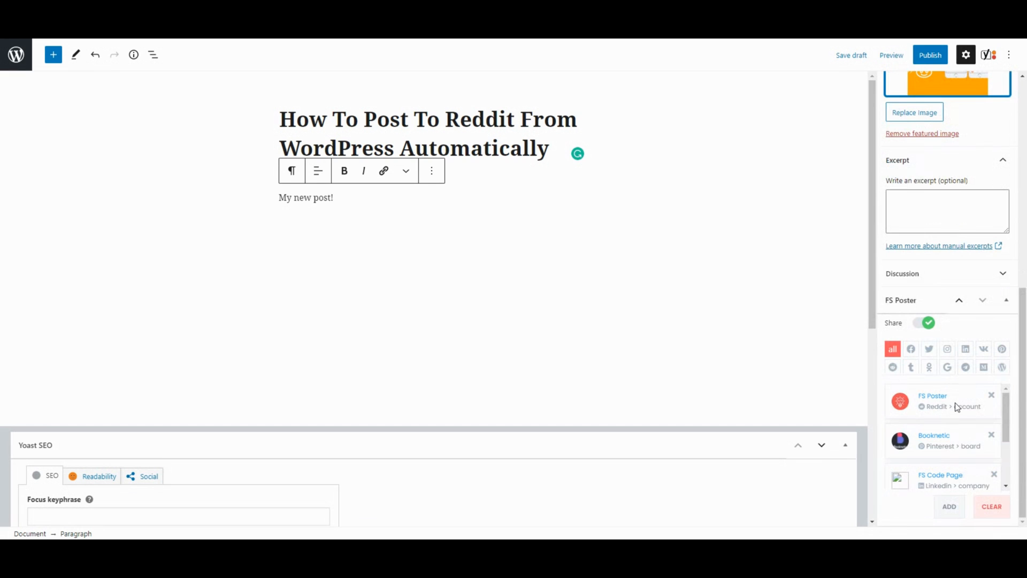
pyautogui.moveTo(970, 425)
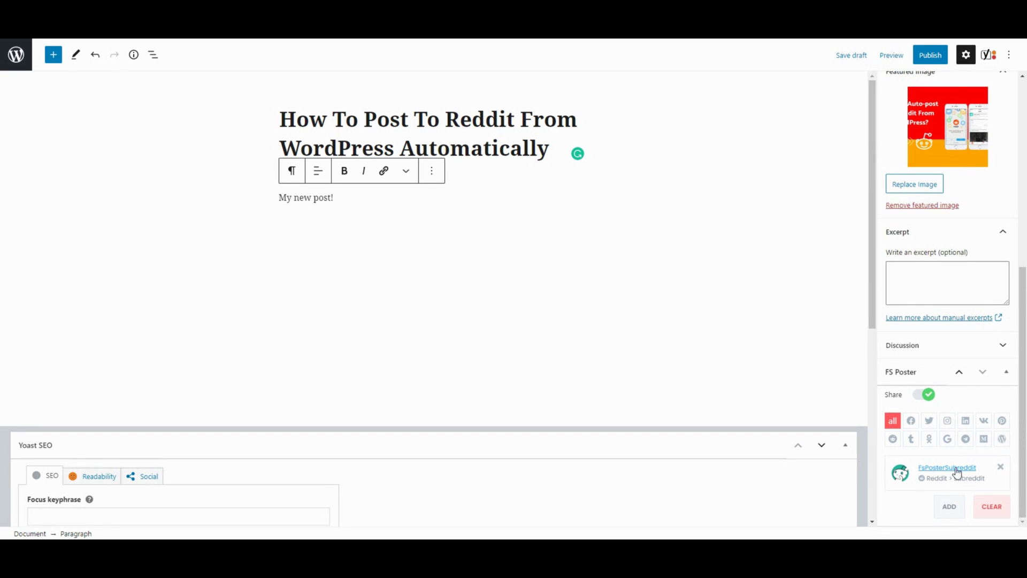
pyautogui.click(949, 506)
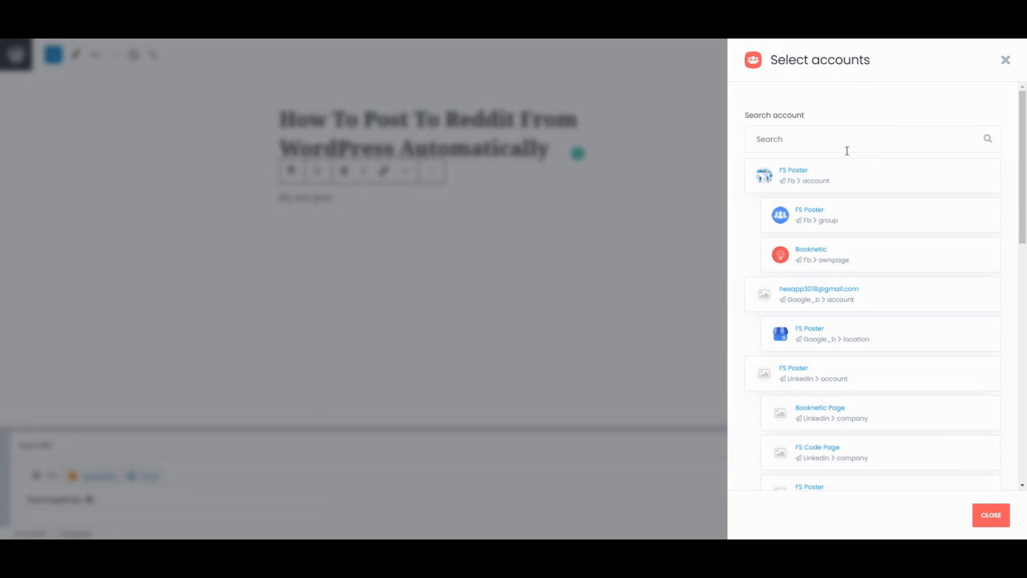
pyautogui.write('redd')
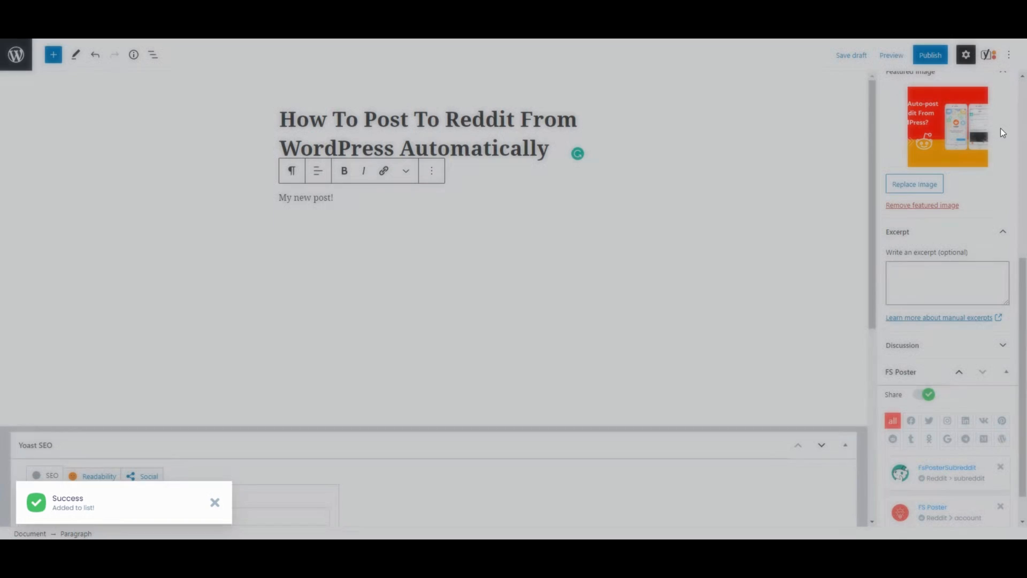
pyautogui.moveTo(938, 506)
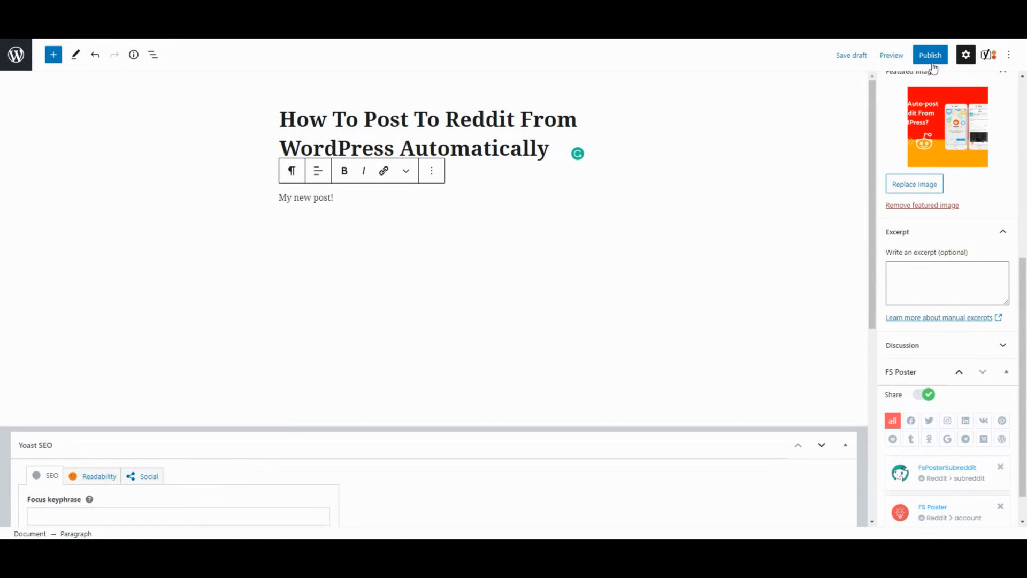
pyautogui.click(930, 55)
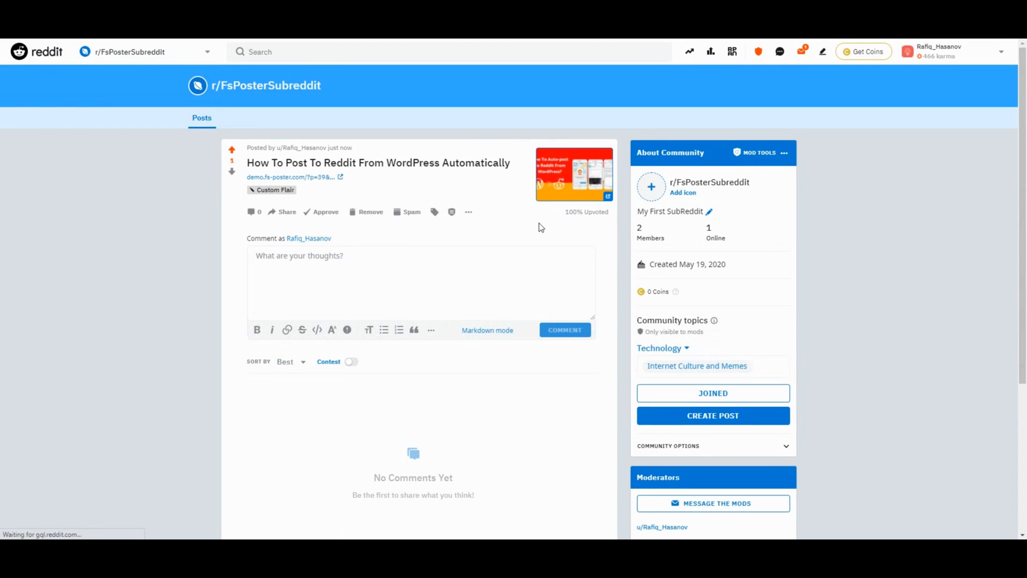
pyautogui.moveTo(577, 199)
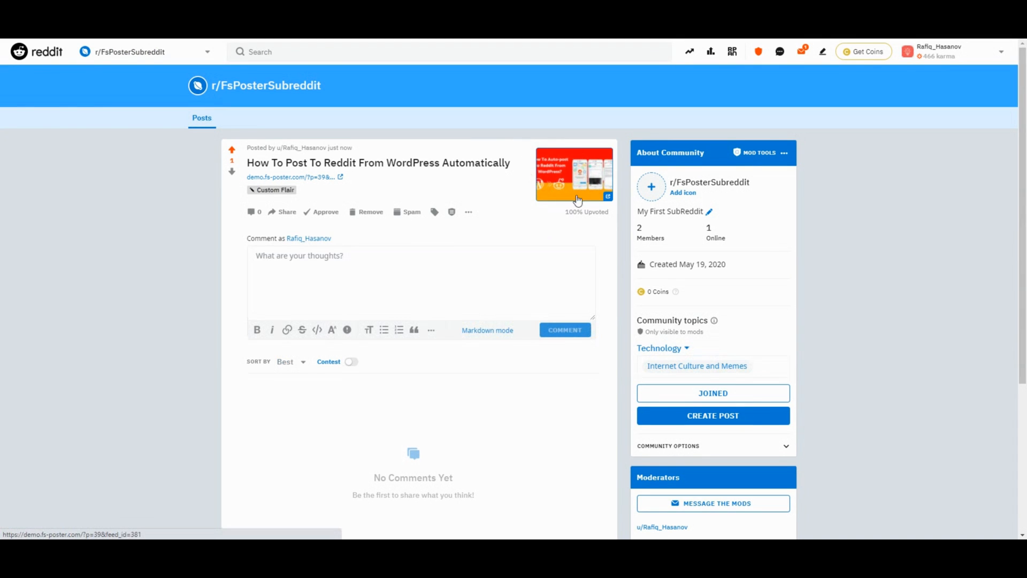
pyautogui.moveTo(341, 193)
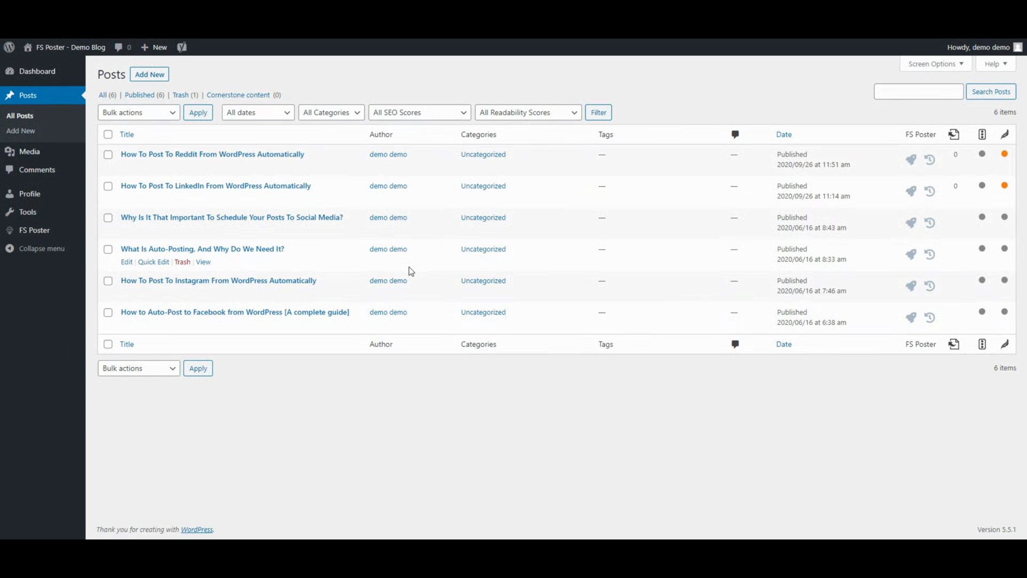
pyautogui.moveTo(929, 254)
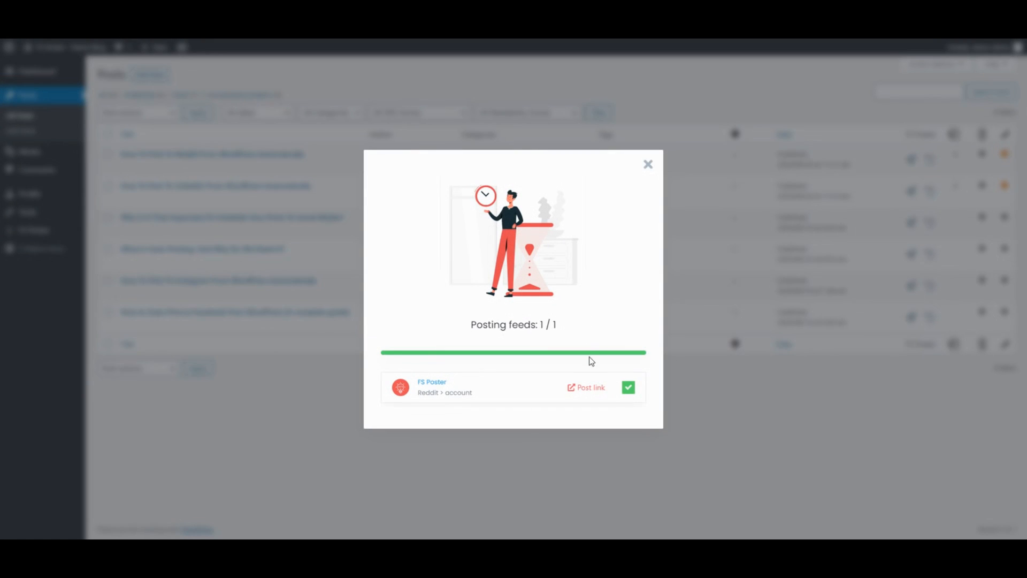
# - Close the sharing window once the Reddit feed finishes posting 1 / 1
pyautogui.click(586, 387)
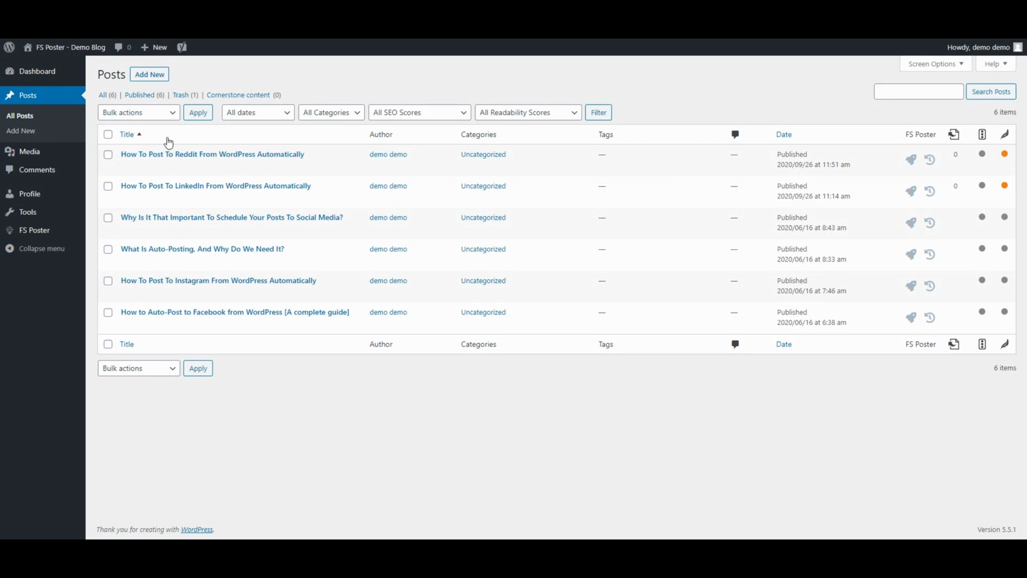
# - Schedule the LinkedIn, What Is Auto-Posting and Facebook posts daily from 2020-09-30
pyautogui.click(108, 186)
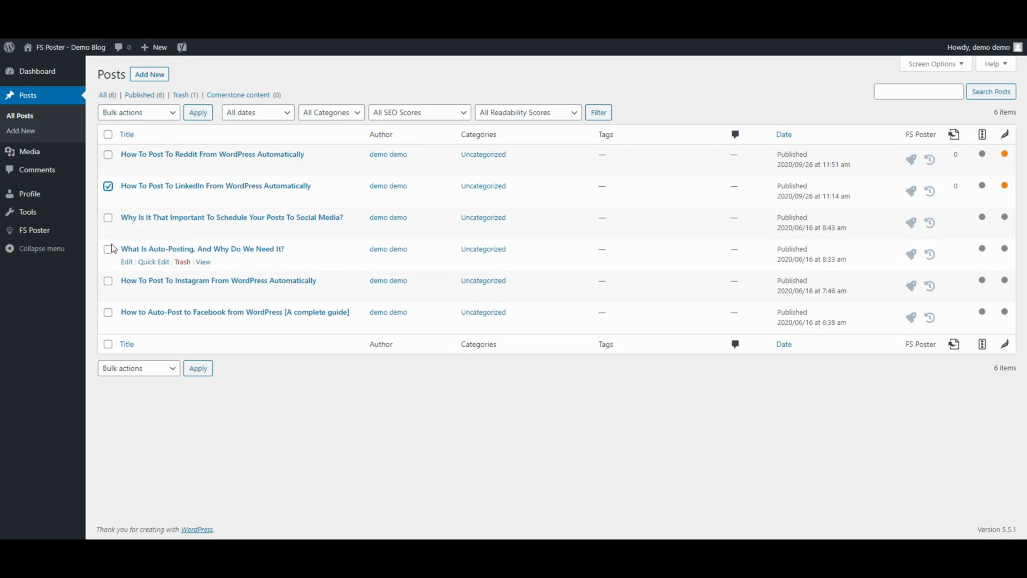
pyautogui.click(108, 249)
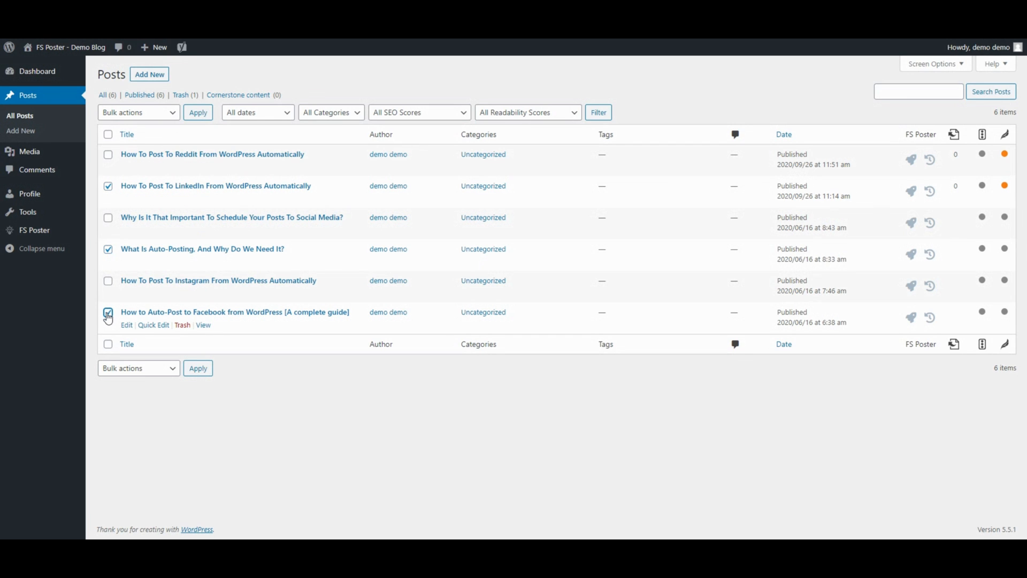
pyautogui.click(138, 113)
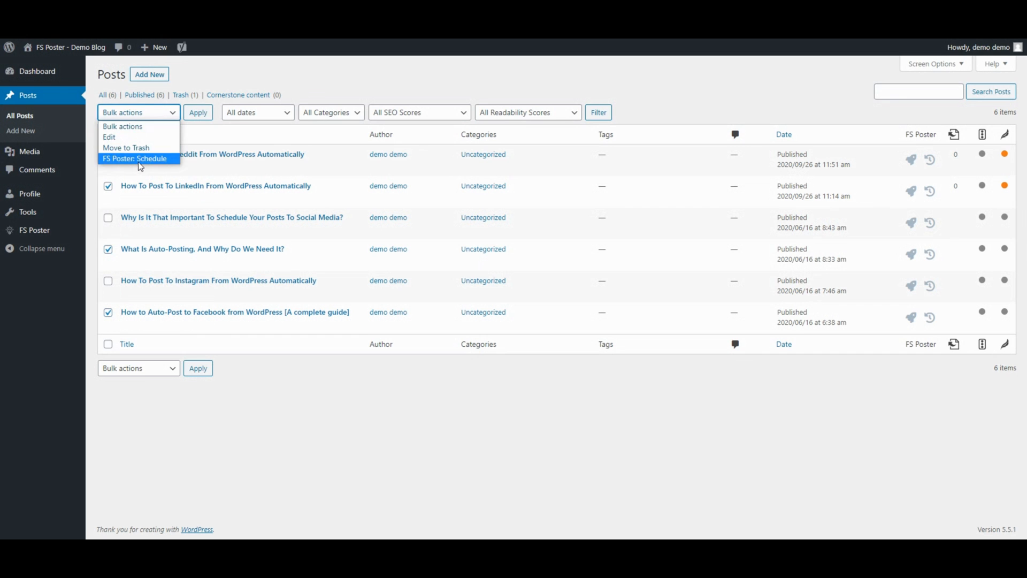
pyautogui.click(198, 113)
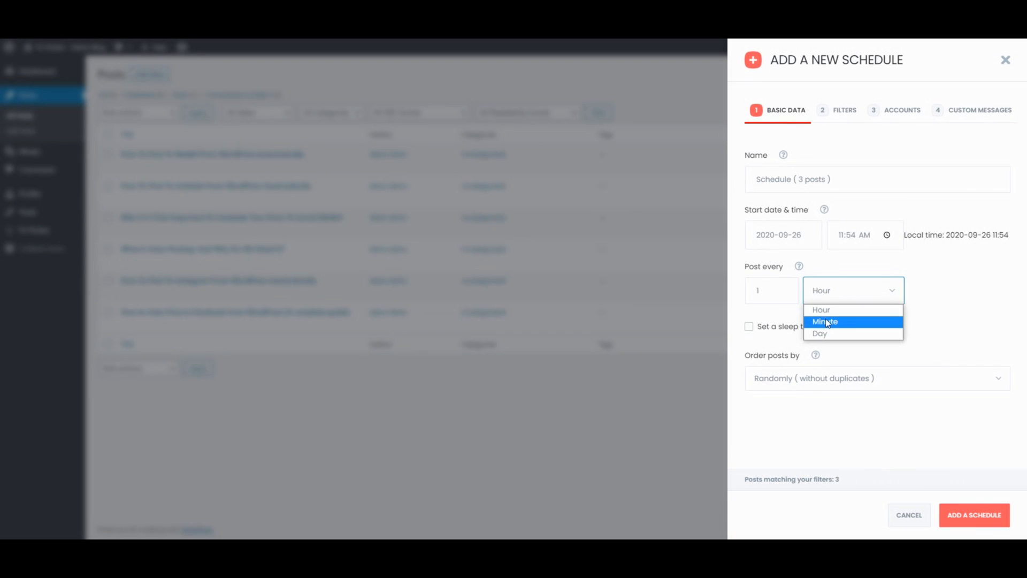
pyautogui.click(820, 333)
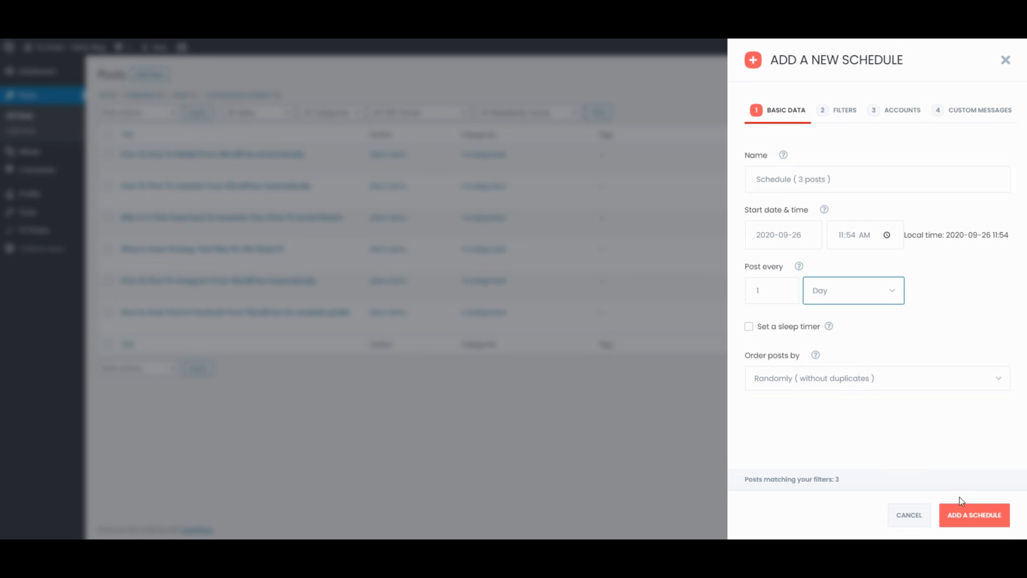
pyautogui.click(782, 235)
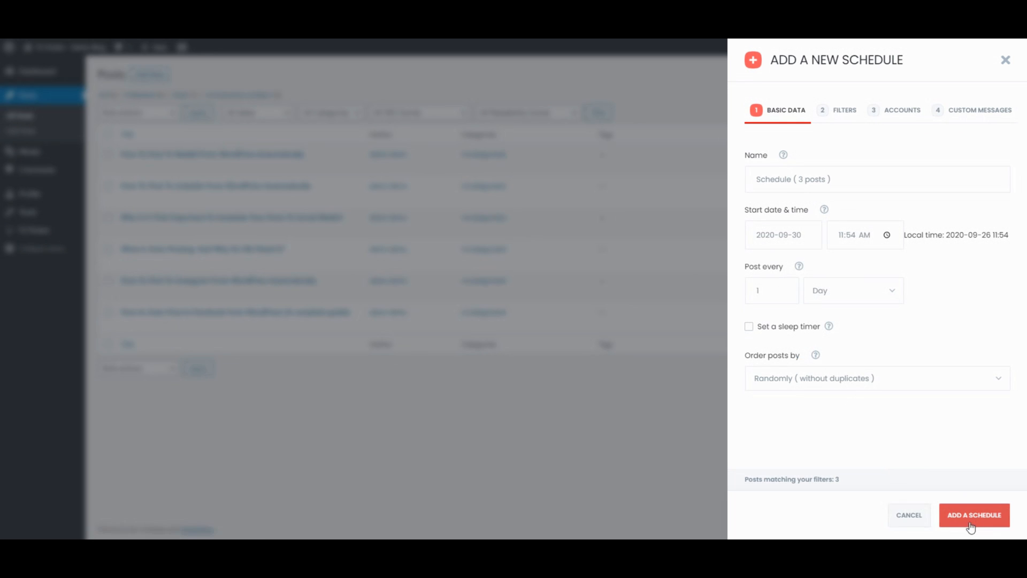
pyautogui.click(974, 515)
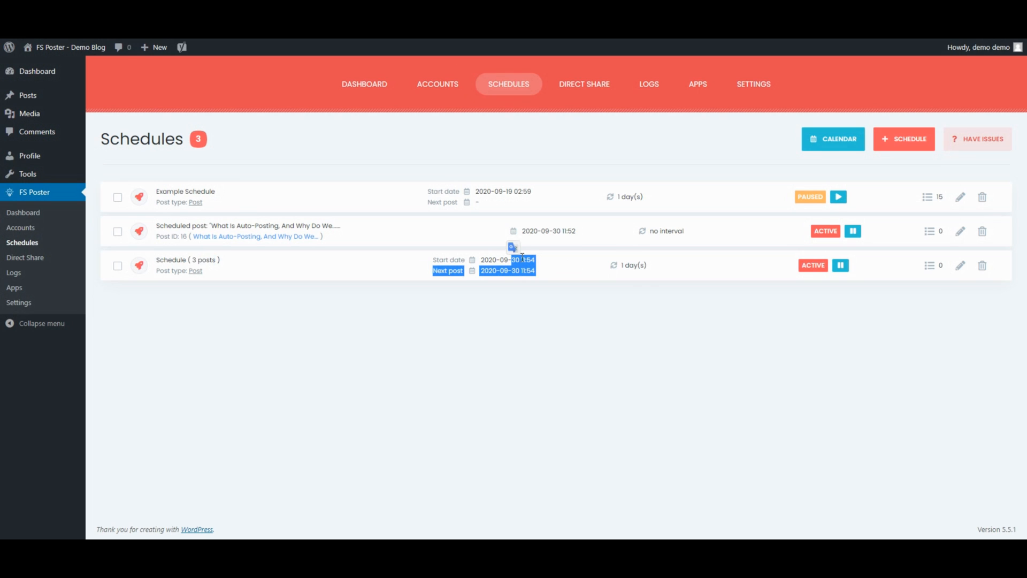
pyautogui.moveTo(265, 170)
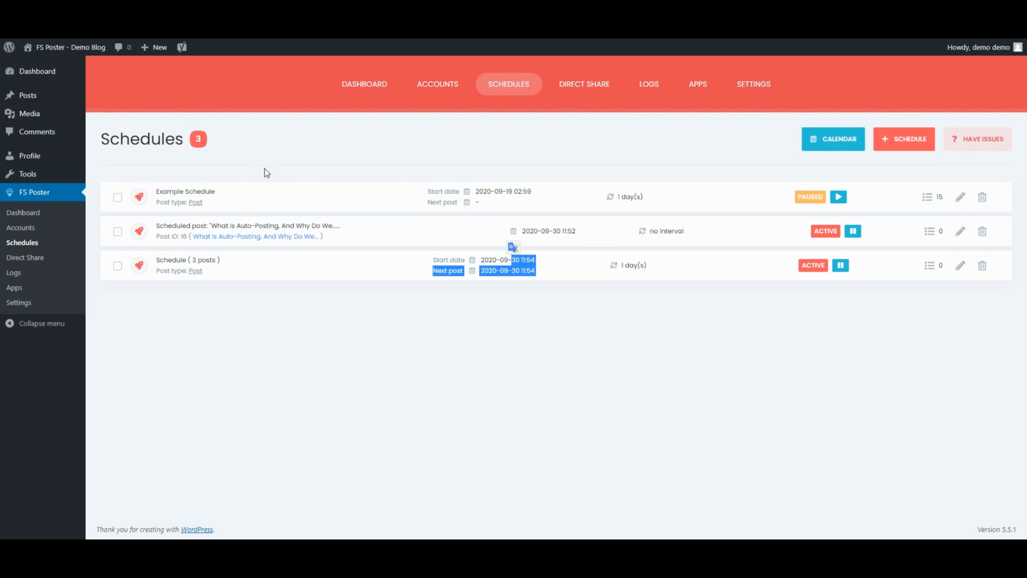
pyautogui.moveTo(27, 114)
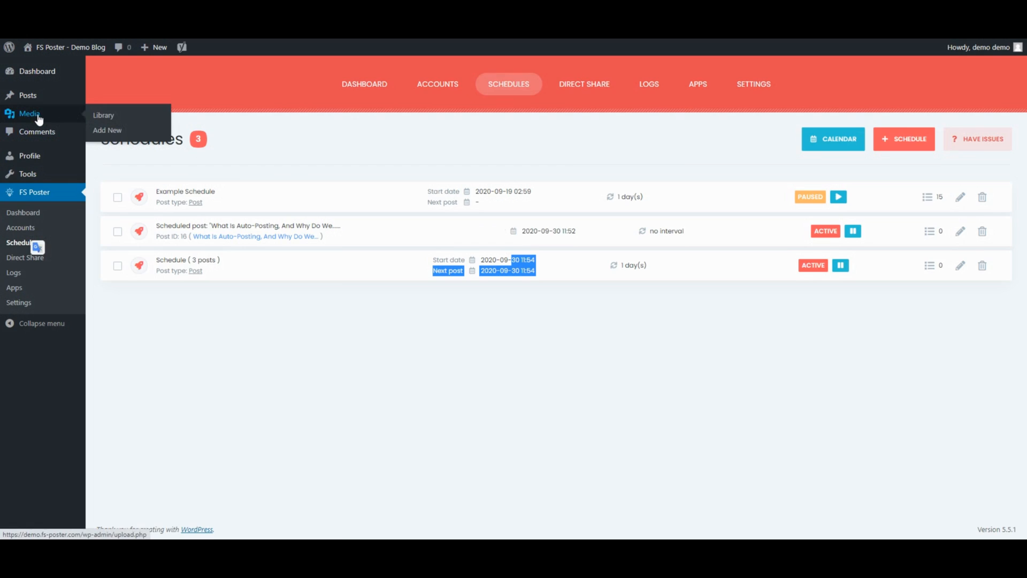
pyautogui.click(104, 115)
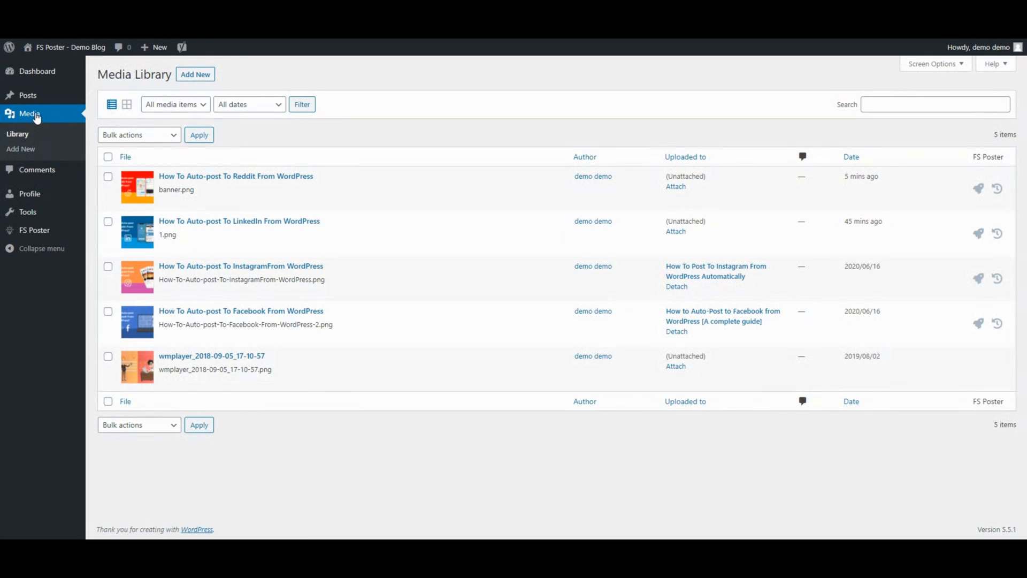
pyautogui.moveTo(979, 234)
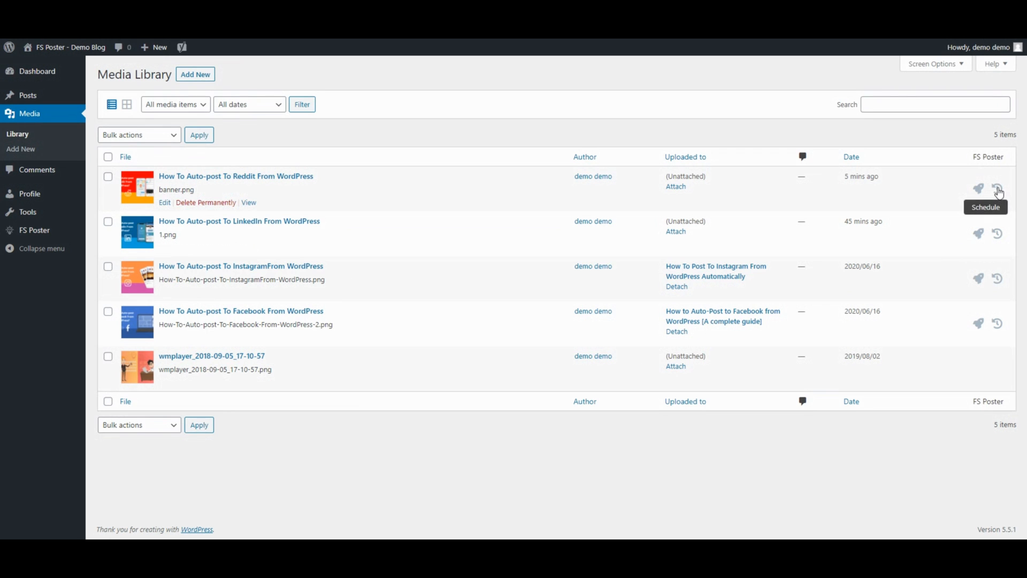
pyautogui.moveTo(107, 226)
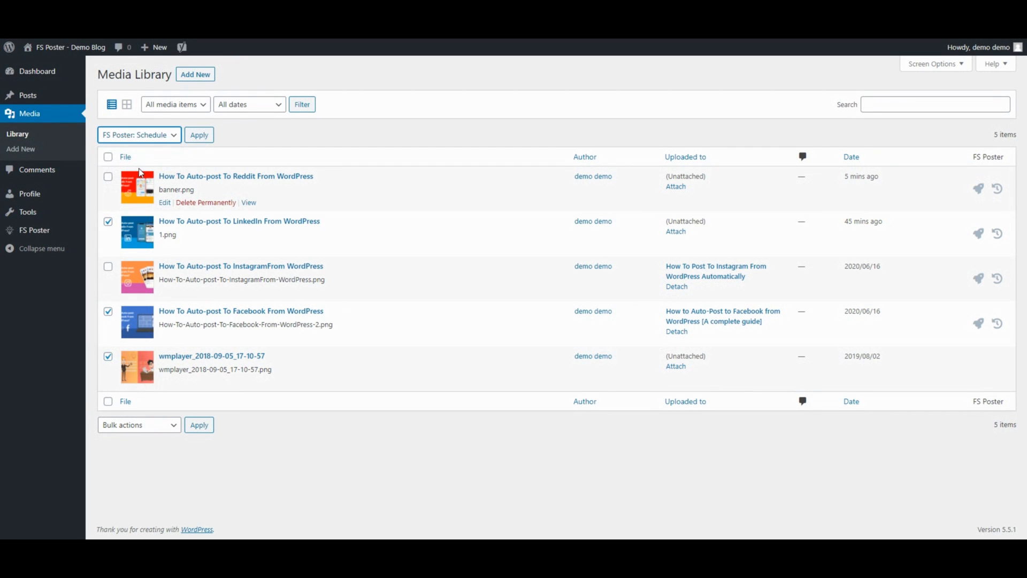
pyautogui.click(199, 134)
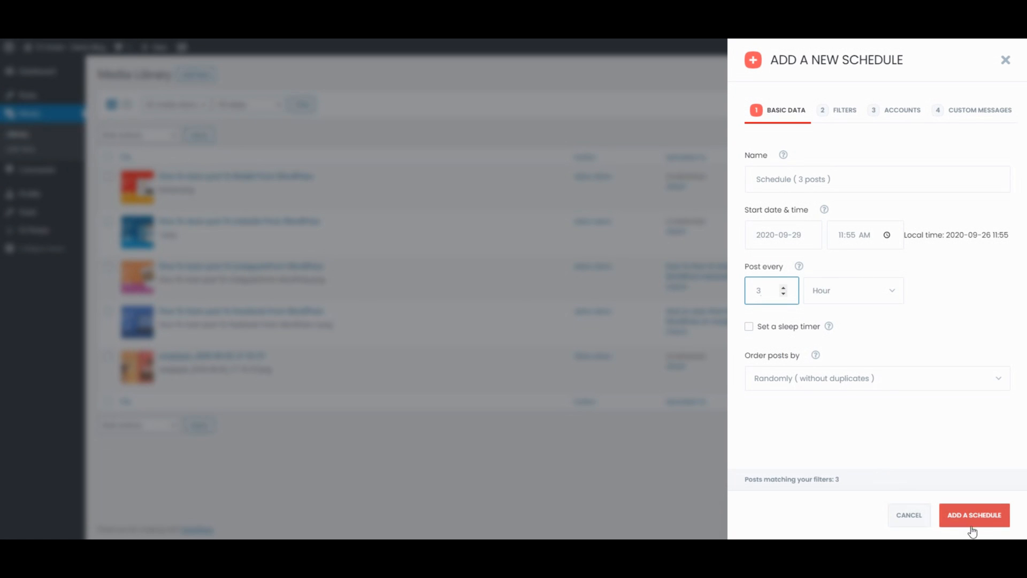
pyautogui.click(973, 515)
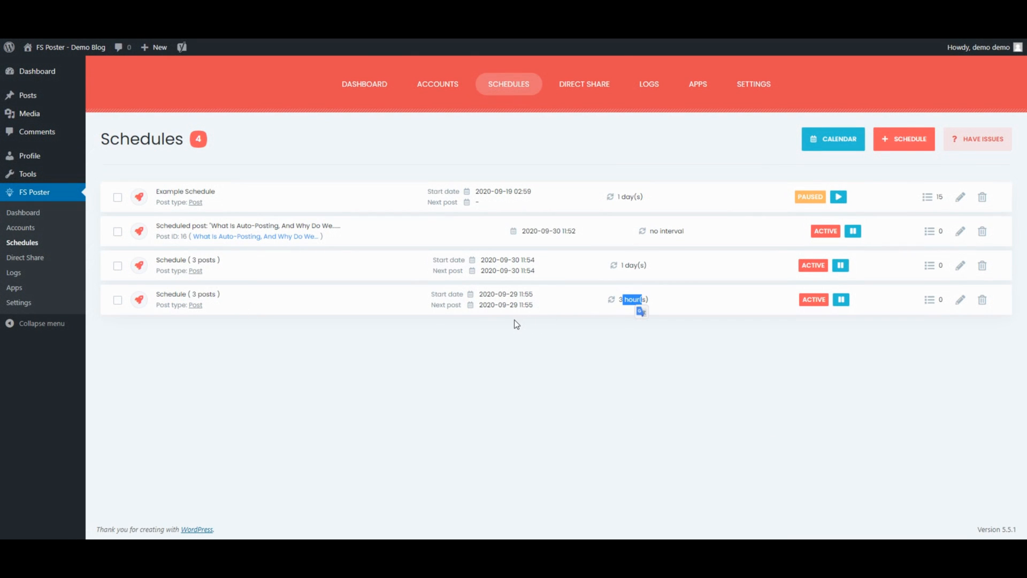
pyautogui.click(904, 138)
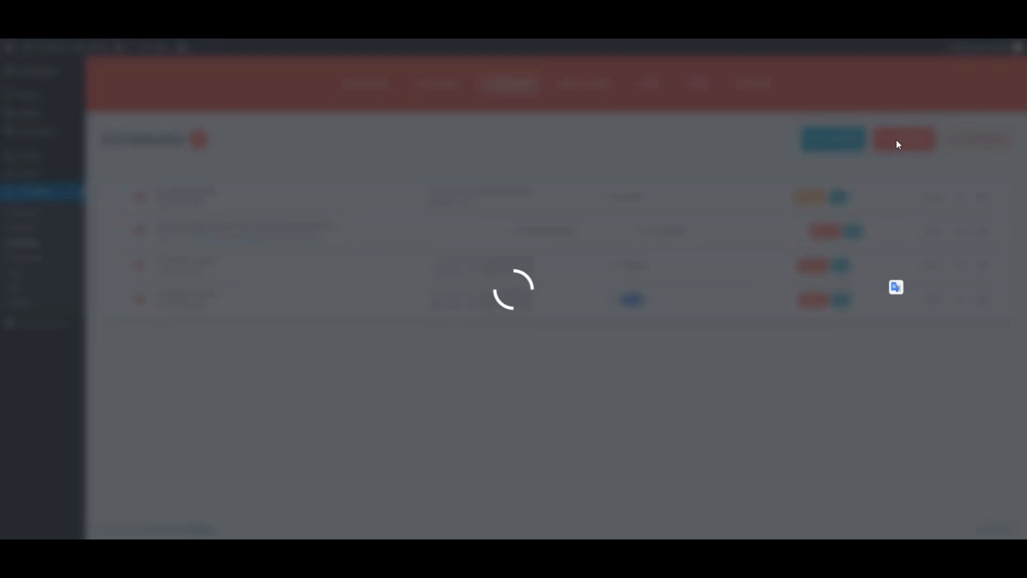
# - Name the schedule 'My posts' and set its start date and daily interval
pyautogui.click(903, 139)
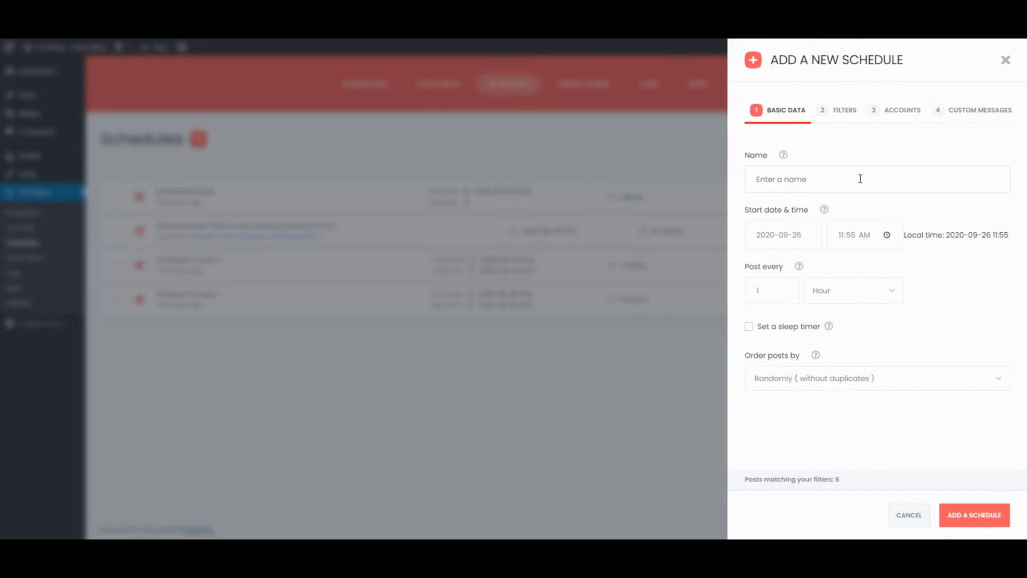
pyautogui.write('My p')
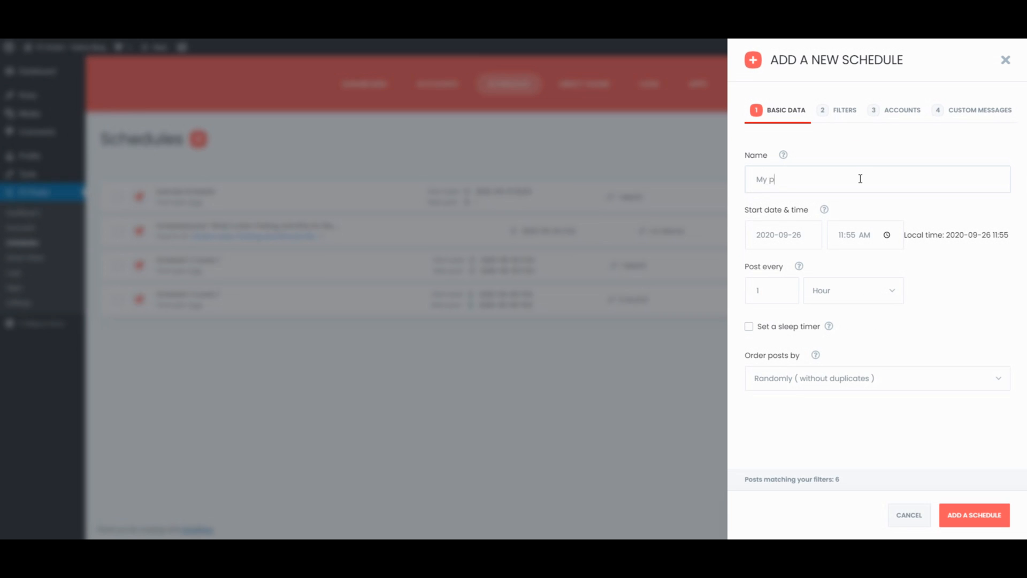
pyautogui.write('osts')
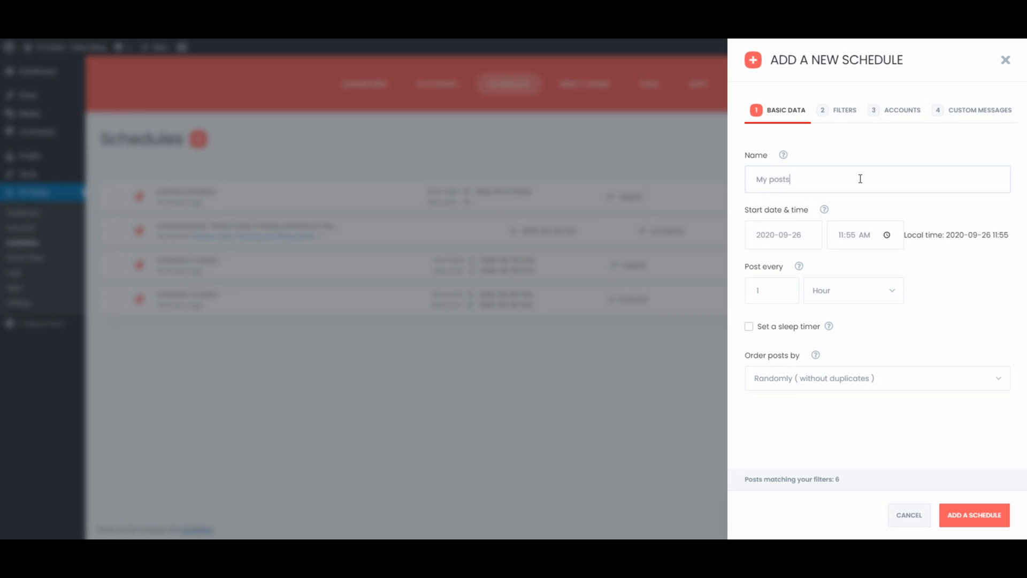
pyautogui.click(783, 235)
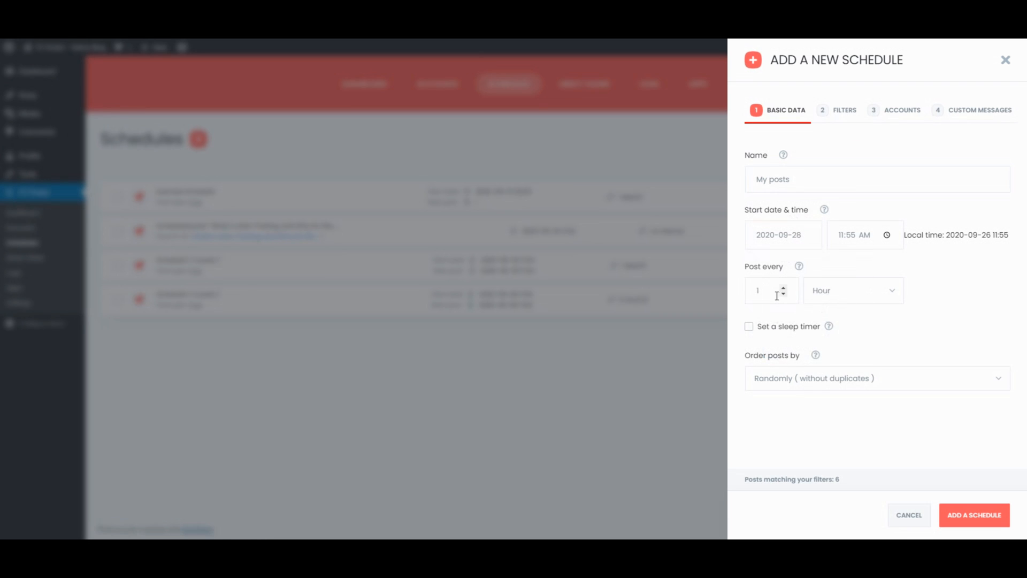
pyautogui.click(853, 291)
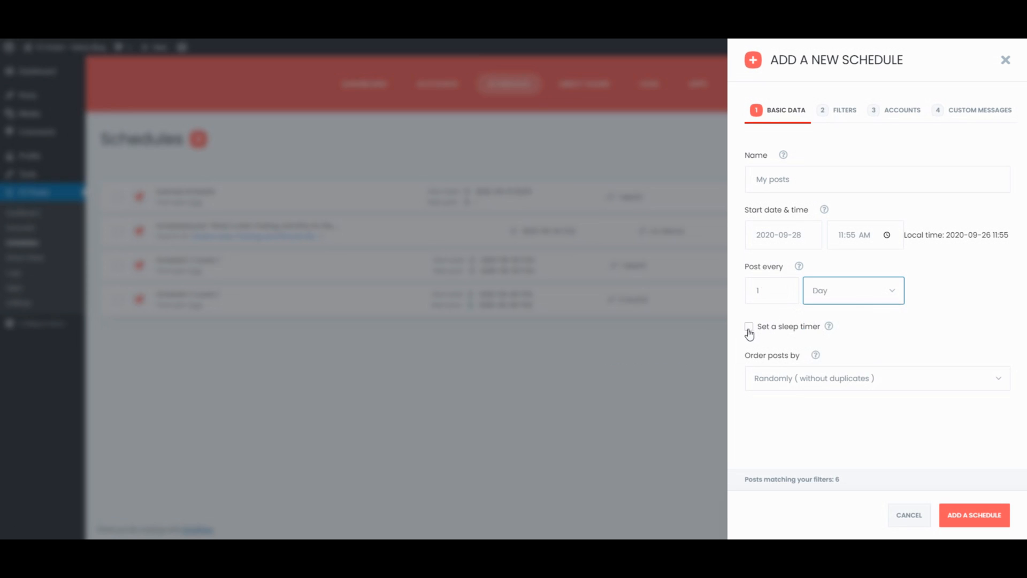
pyautogui.click(749, 326)
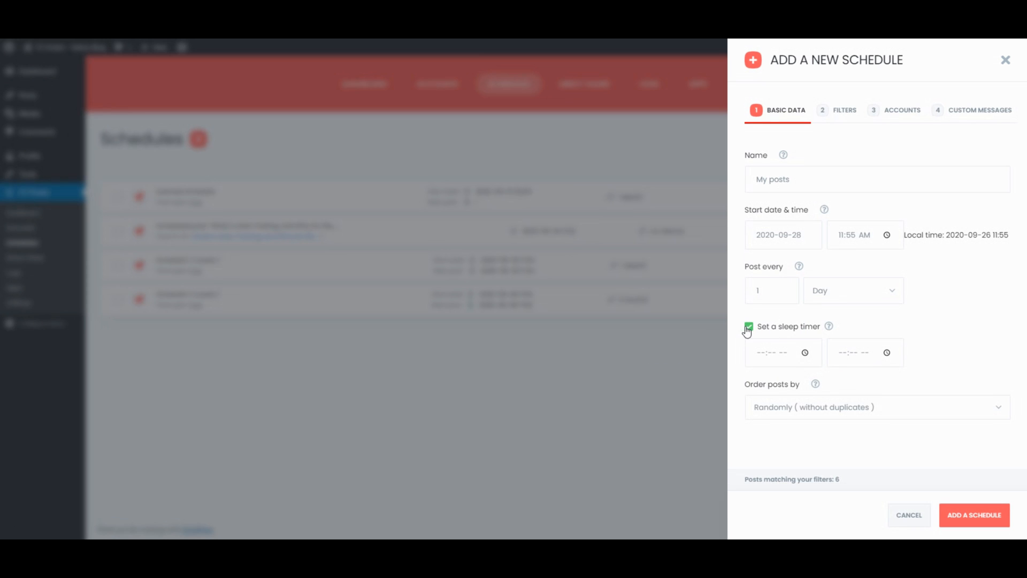
pyautogui.click(877, 379)
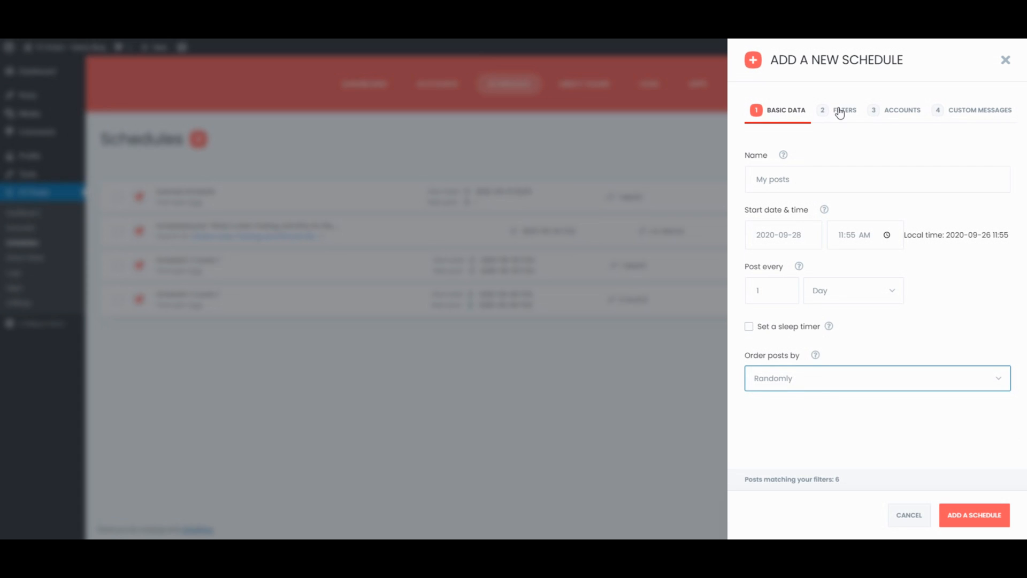
# - Adjust the schedule filters and remove FsPosterSubreddit from its accounts
pyautogui.click(845, 110)
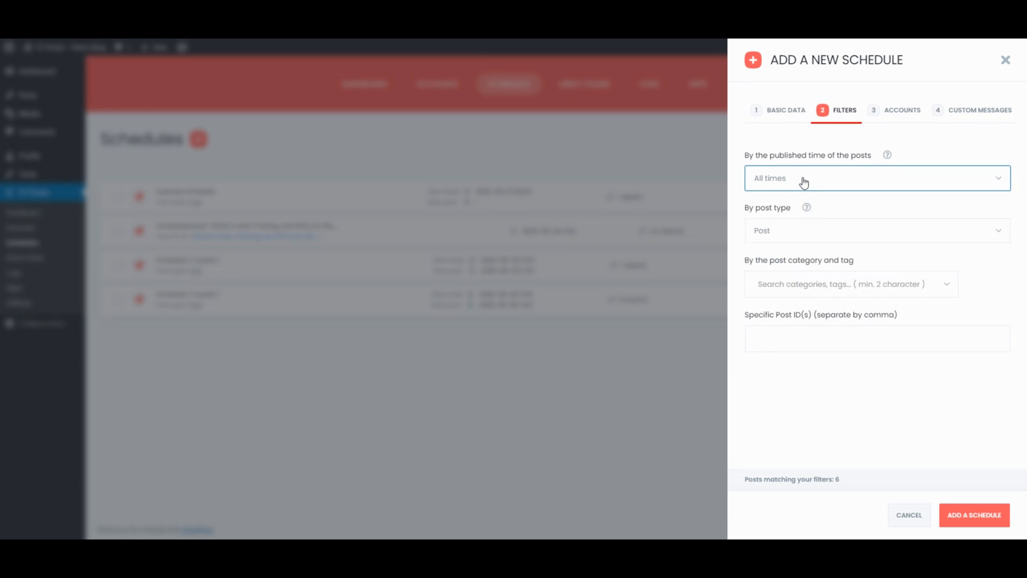
pyautogui.click(851, 283)
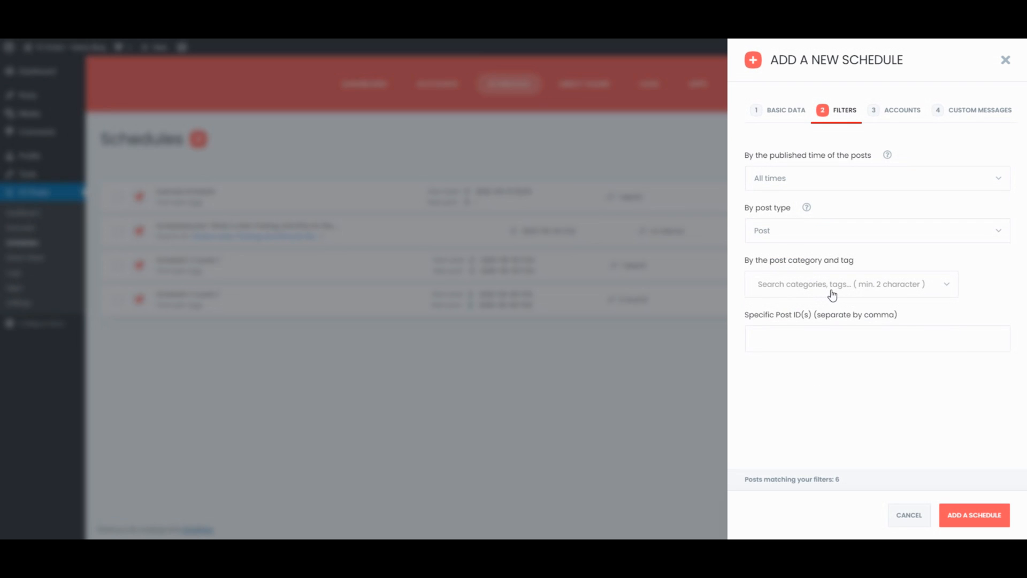
pyautogui.click(902, 110)
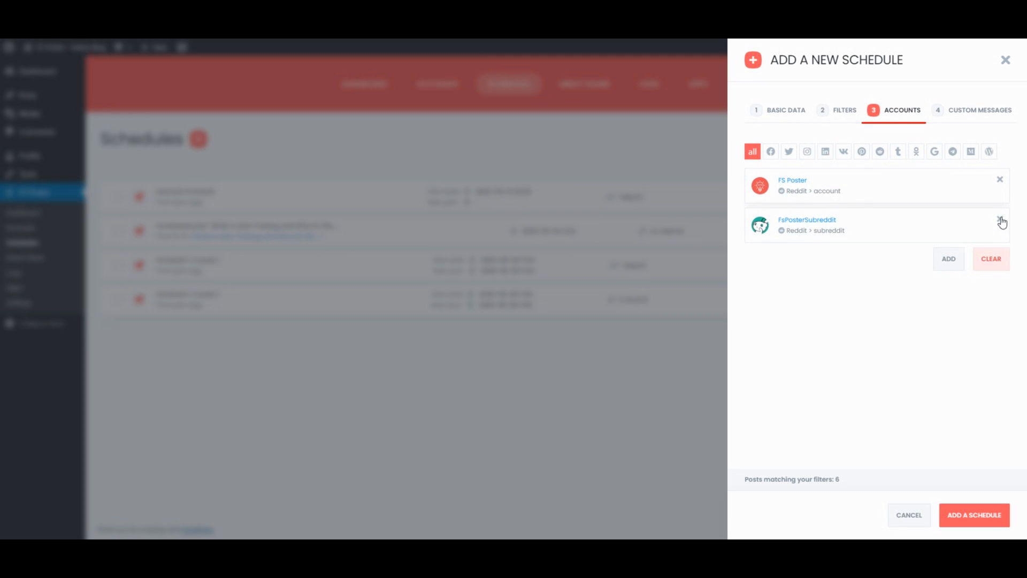
pyautogui.click(1000, 219)
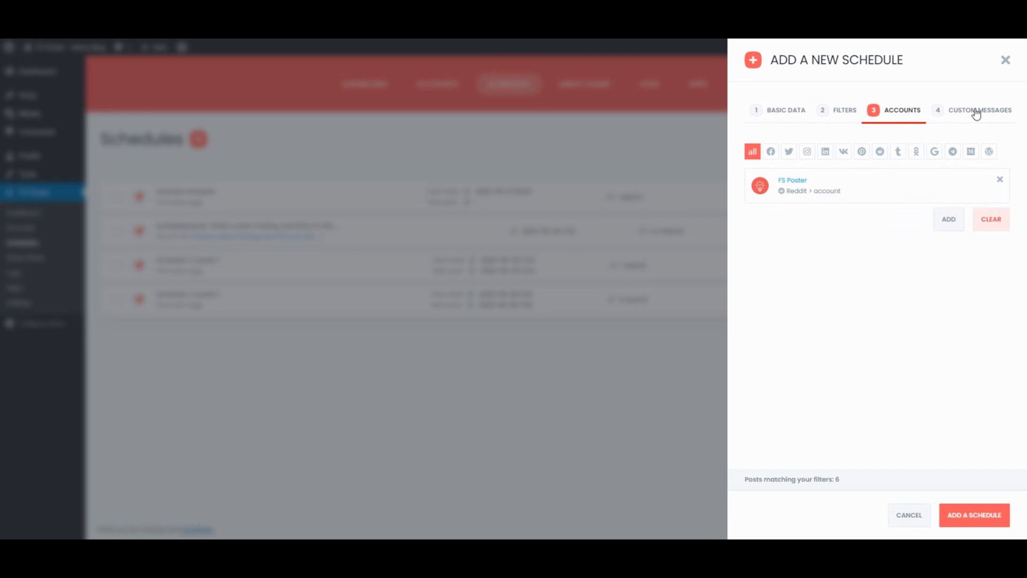
# - Set the custom message 'Product price: {PRODUCT_REGULAR_PRICE}' and add the schedule
pyautogui.click(979, 110)
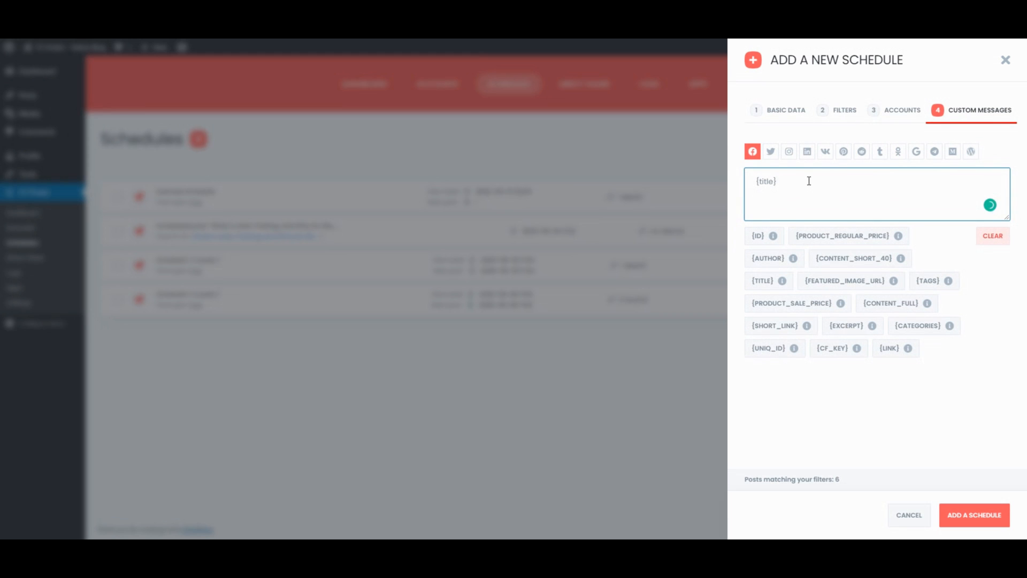
pyautogui.write('Product price:')
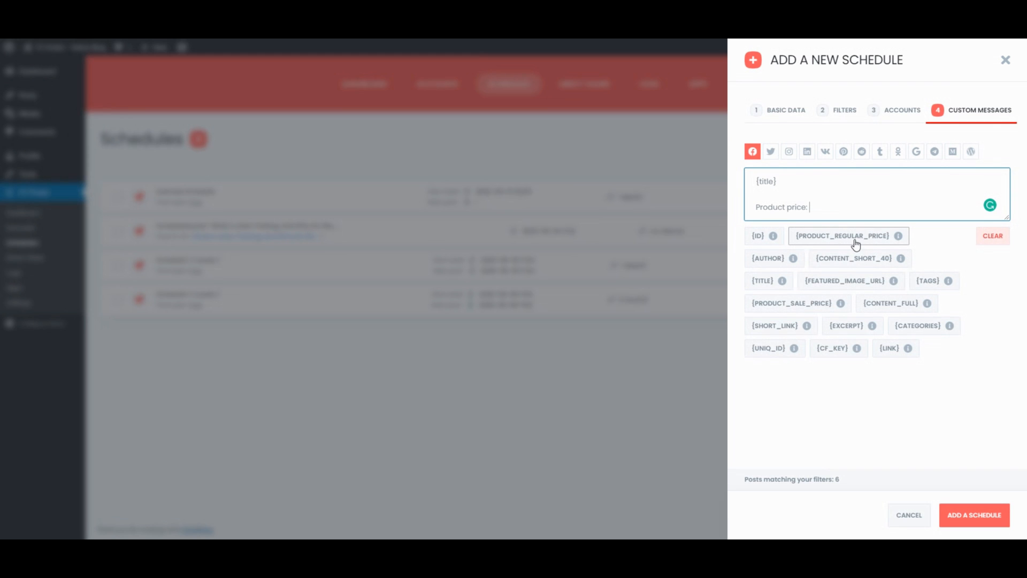
pyautogui.click(843, 235)
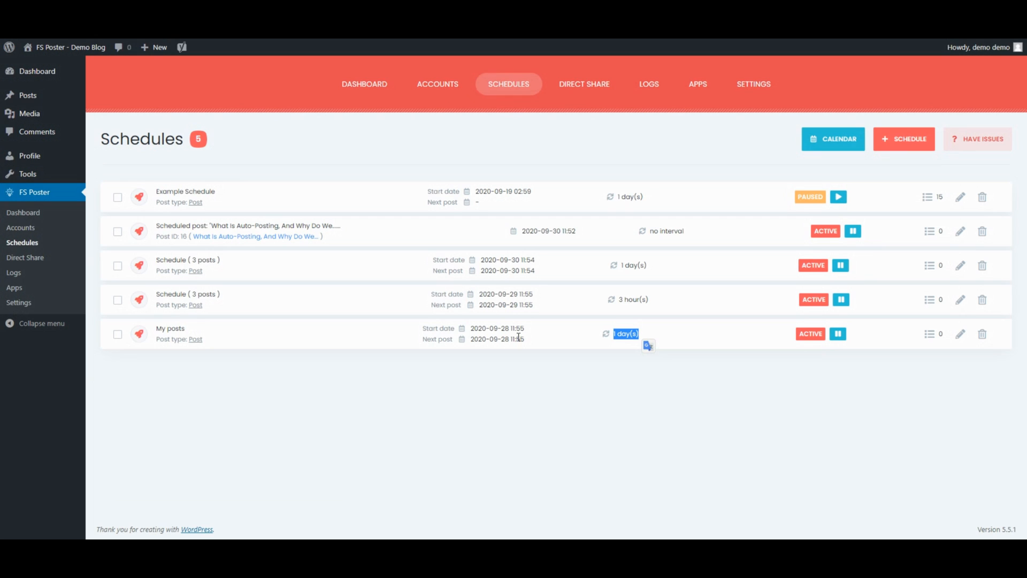
pyautogui.click(584, 84)
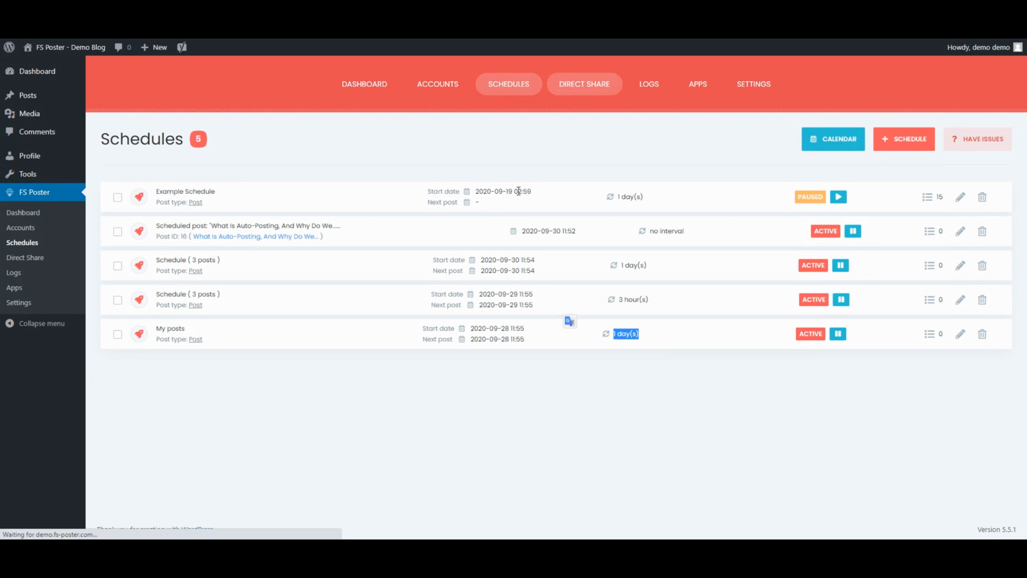
pyautogui.click(584, 84)
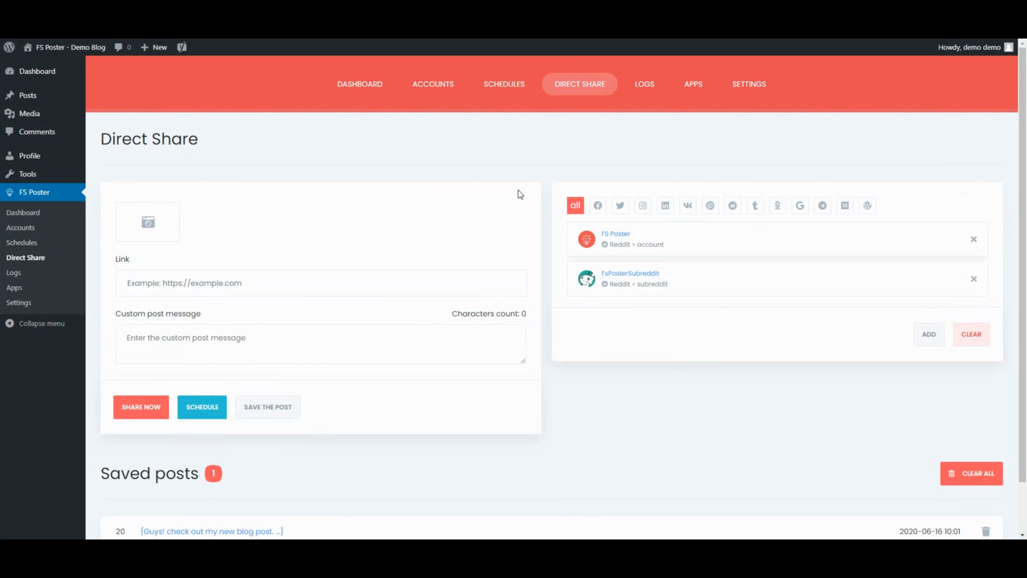
# - Direct-share the Reddit auto-post banner with 'See my new post!' to both Reddit accounts
pyautogui.click(147, 221)
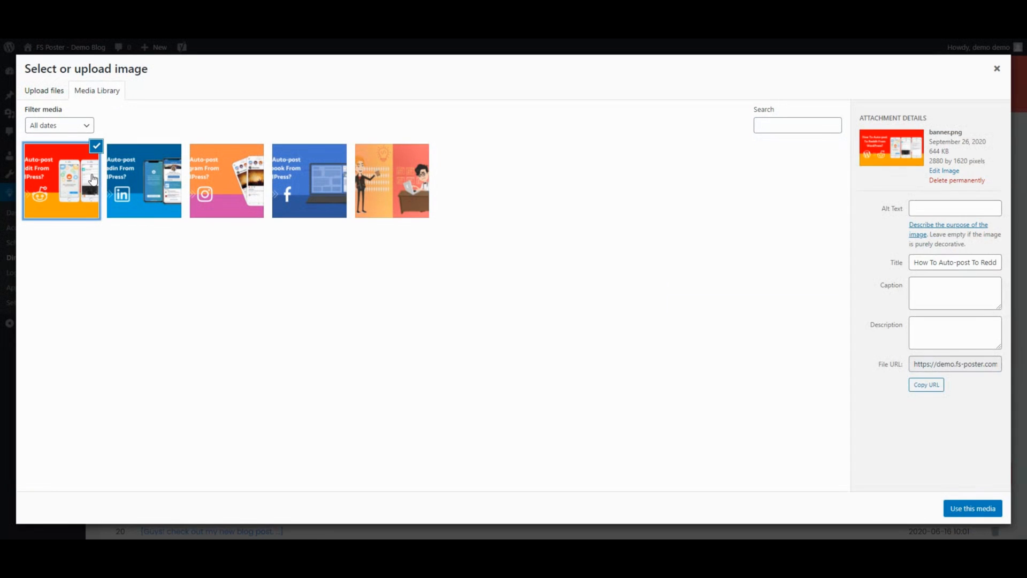
pyautogui.click(977, 523)
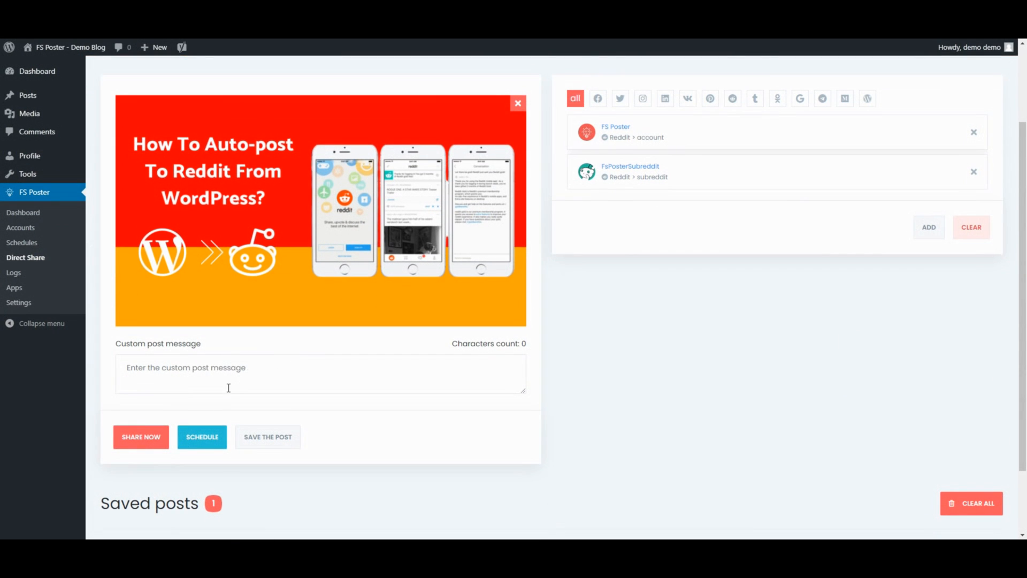
pyautogui.moveTo(180, 381)
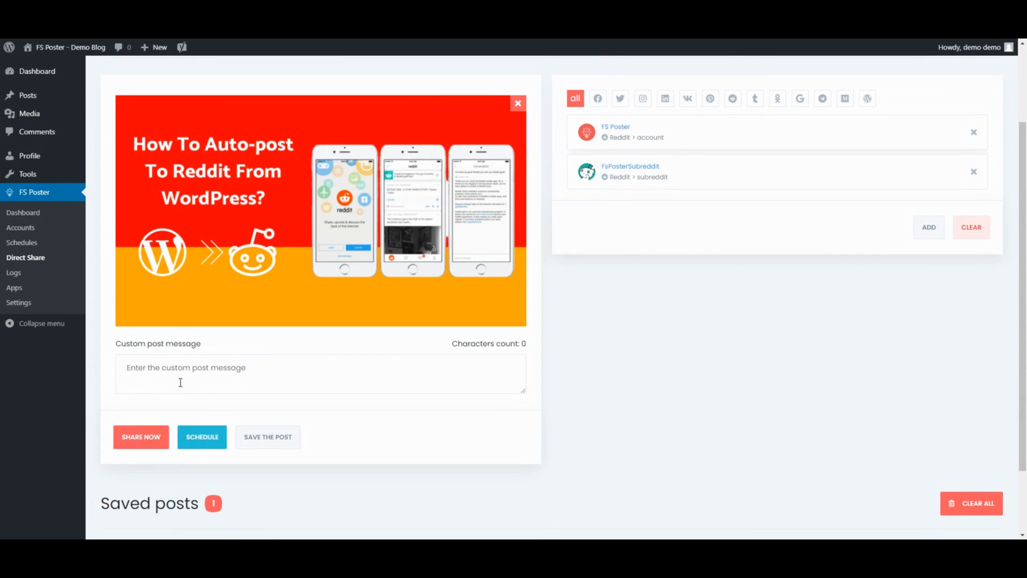
pyautogui.write('See m')
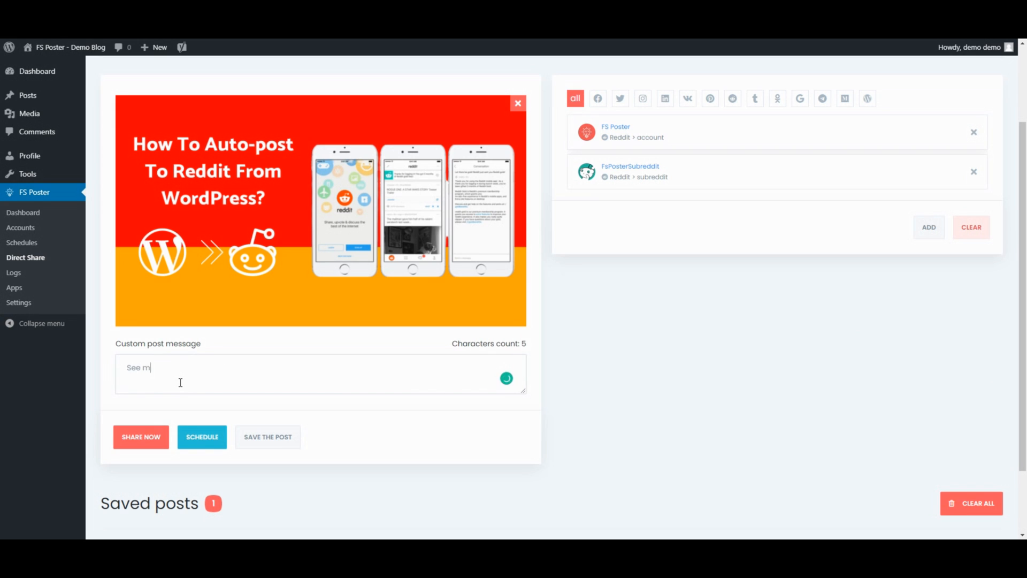
pyautogui.write('y new pos')
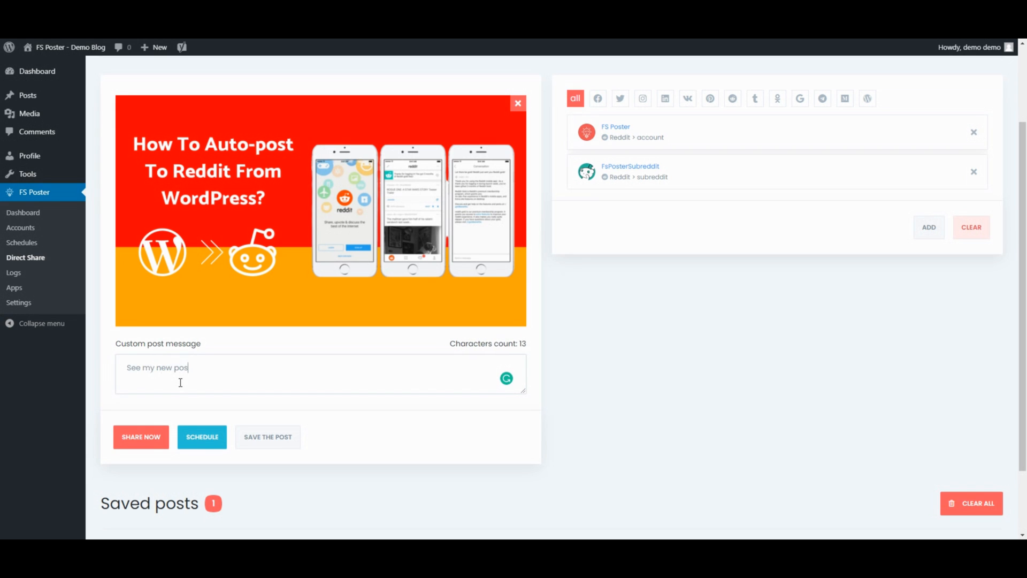
pyautogui.write('t!')
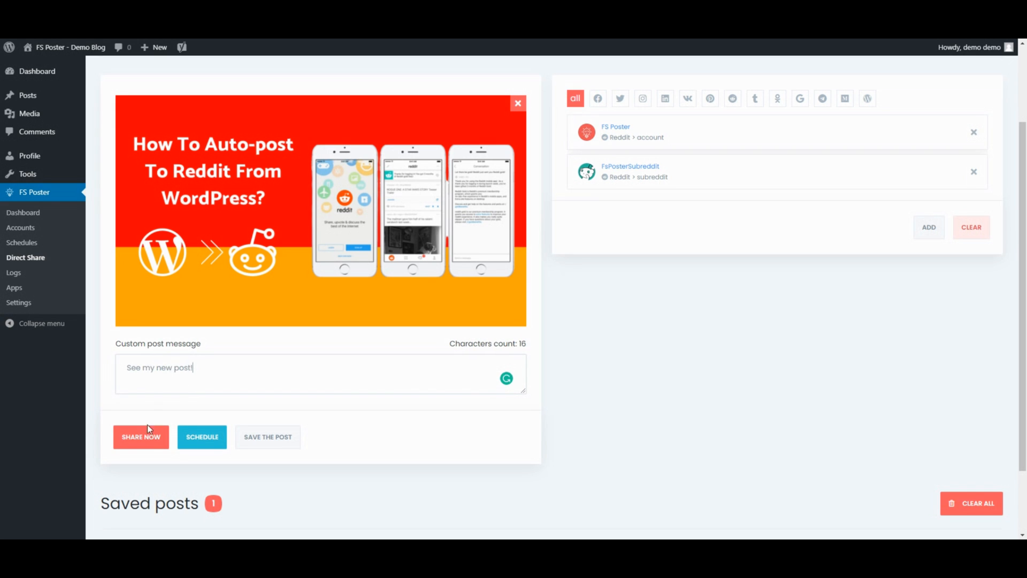
pyautogui.click(141, 437)
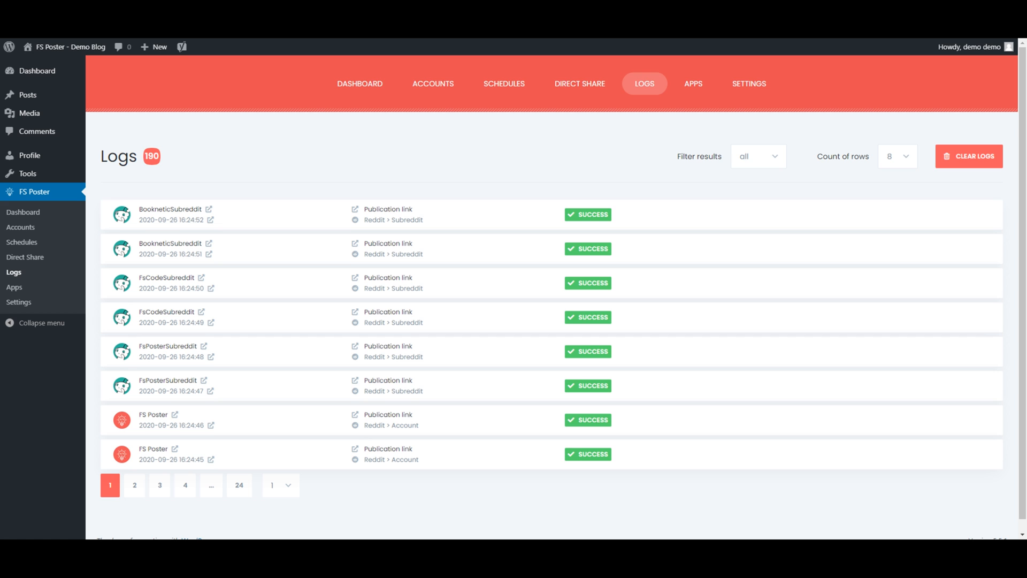
# - Open the FS Poster Dashboard and hide Reddit in the social networks comparison chart
pyautogui.click(359, 84)
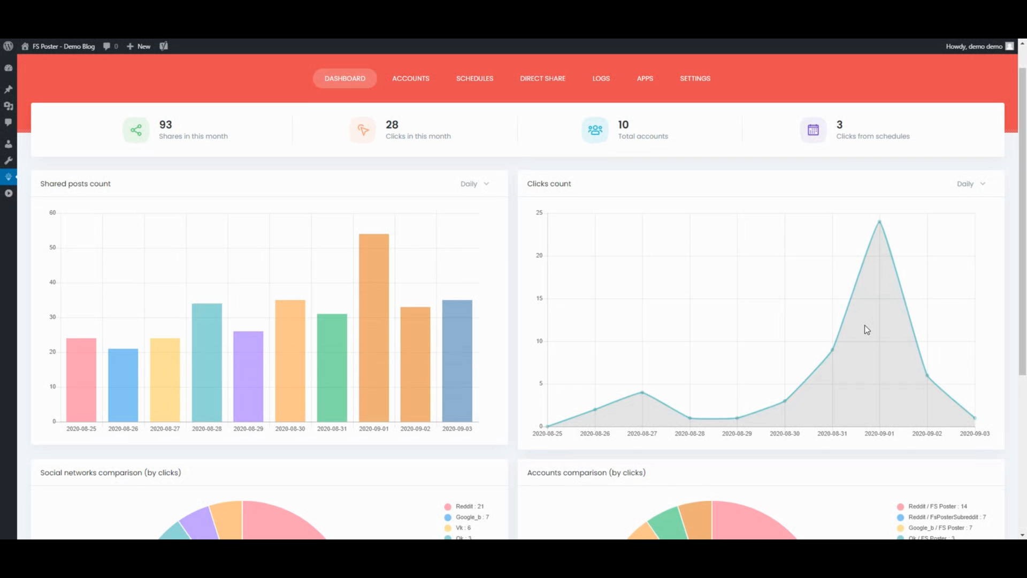
pyautogui.moveTo(433, 351)
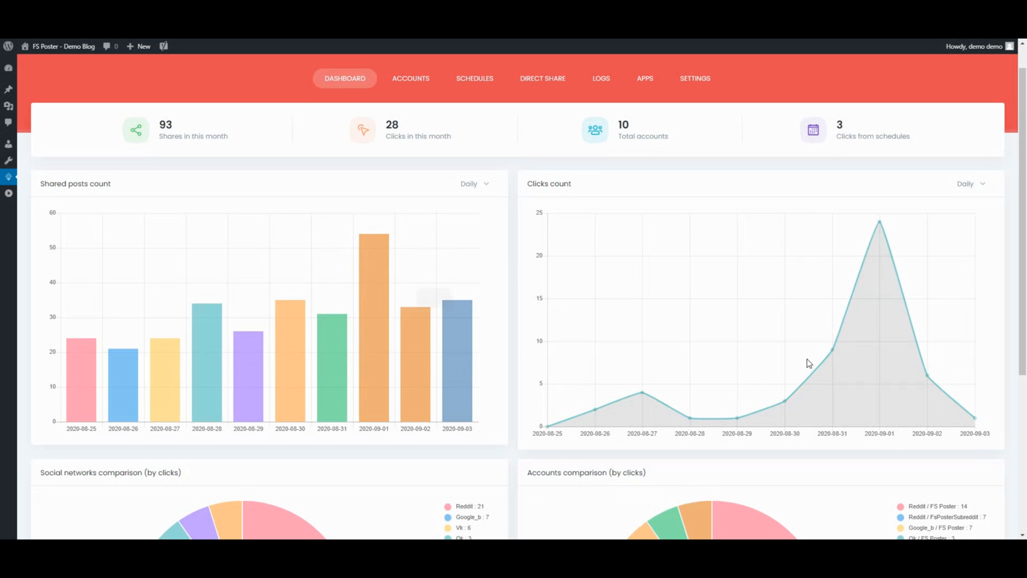
pyautogui.moveTo(879, 222)
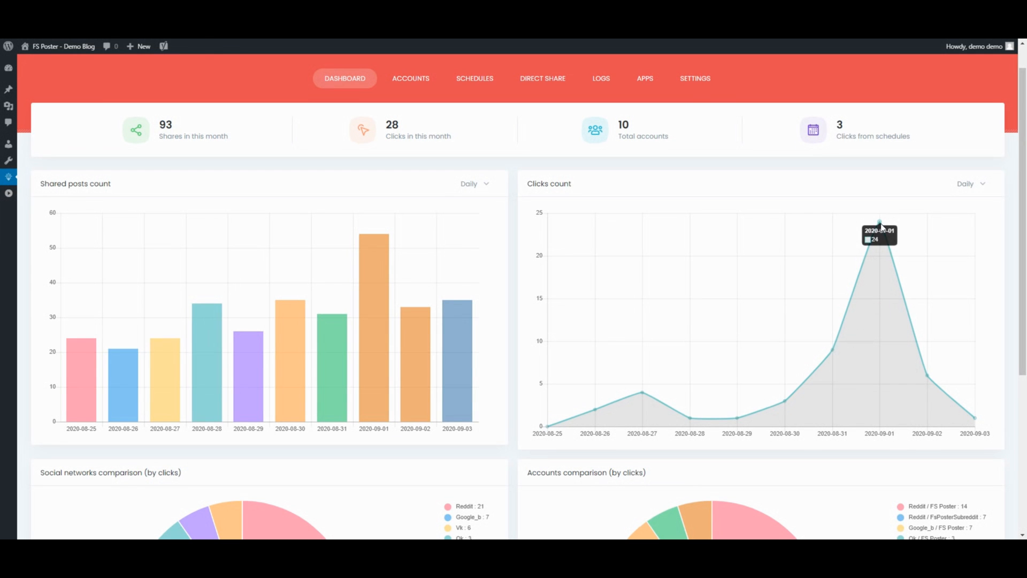
pyautogui.scroll(-3)
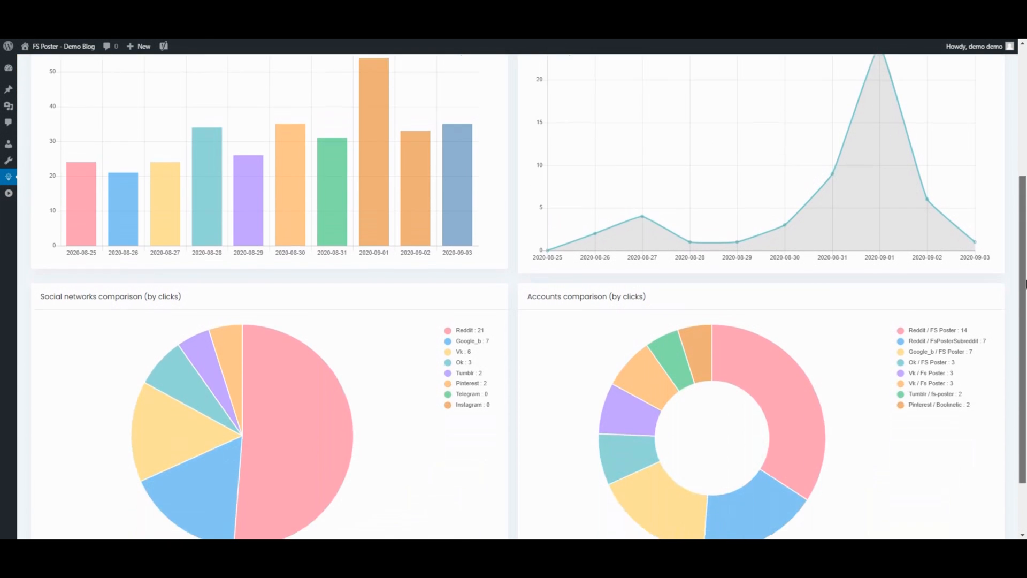
pyautogui.scroll(-3)
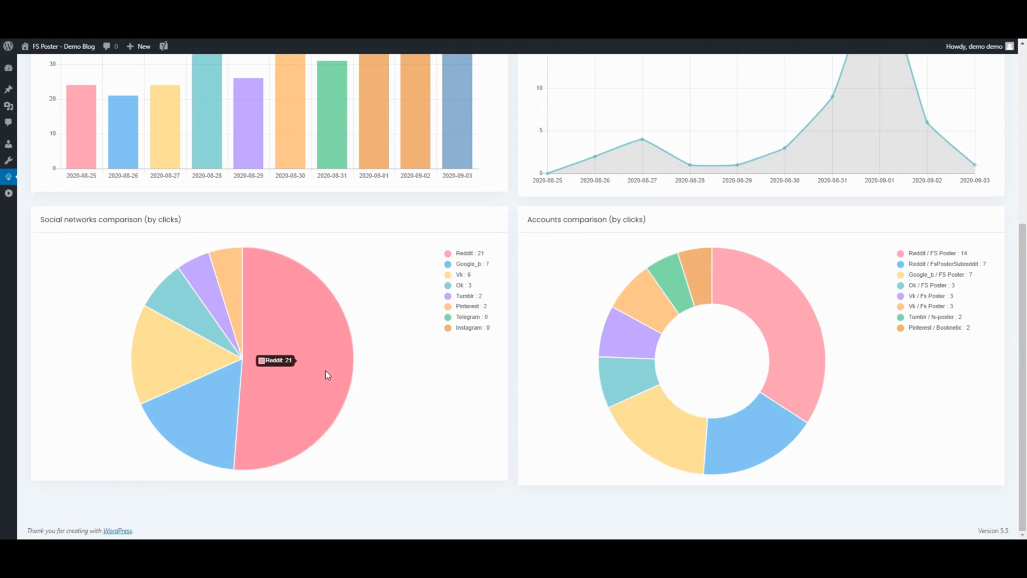
pyautogui.moveTo(405, 292)
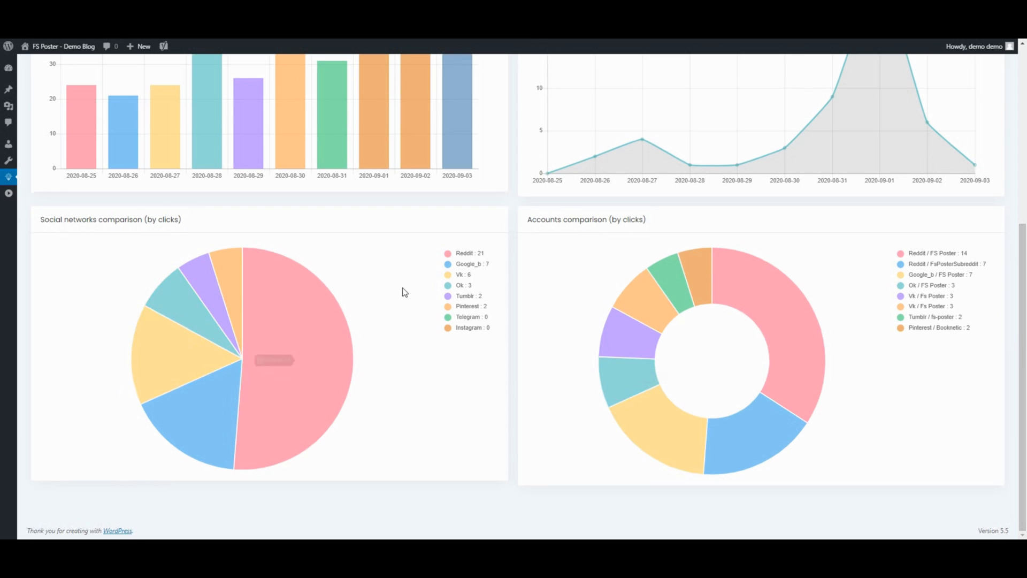
pyautogui.click(464, 253)
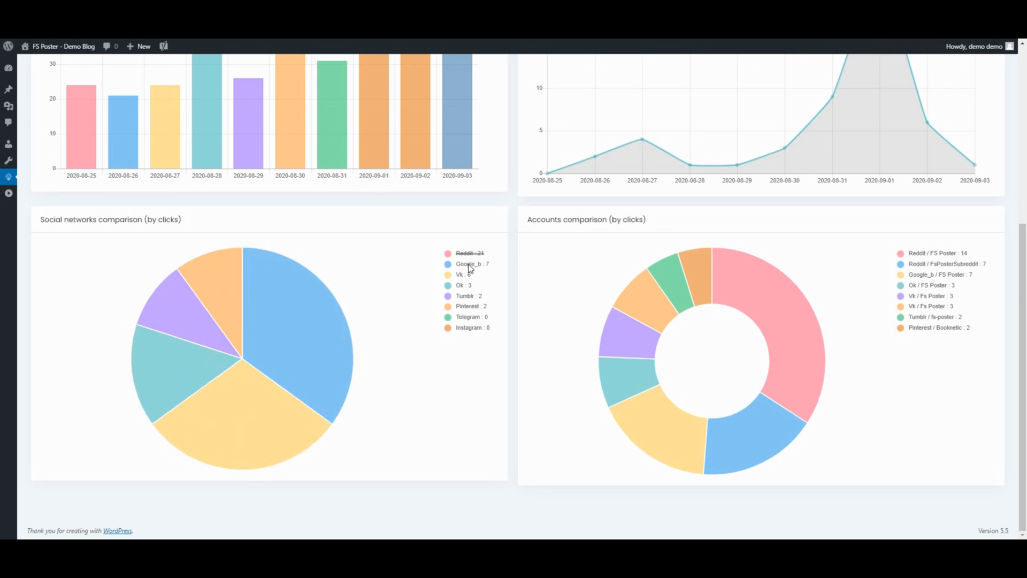